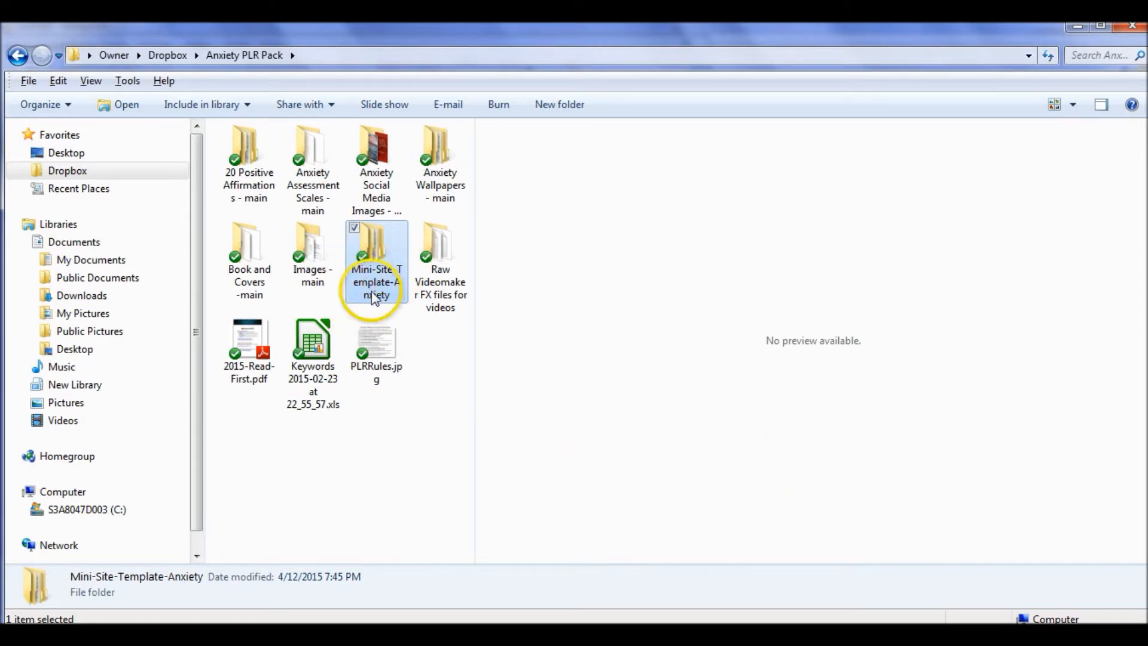
mouse_move(262, 132)
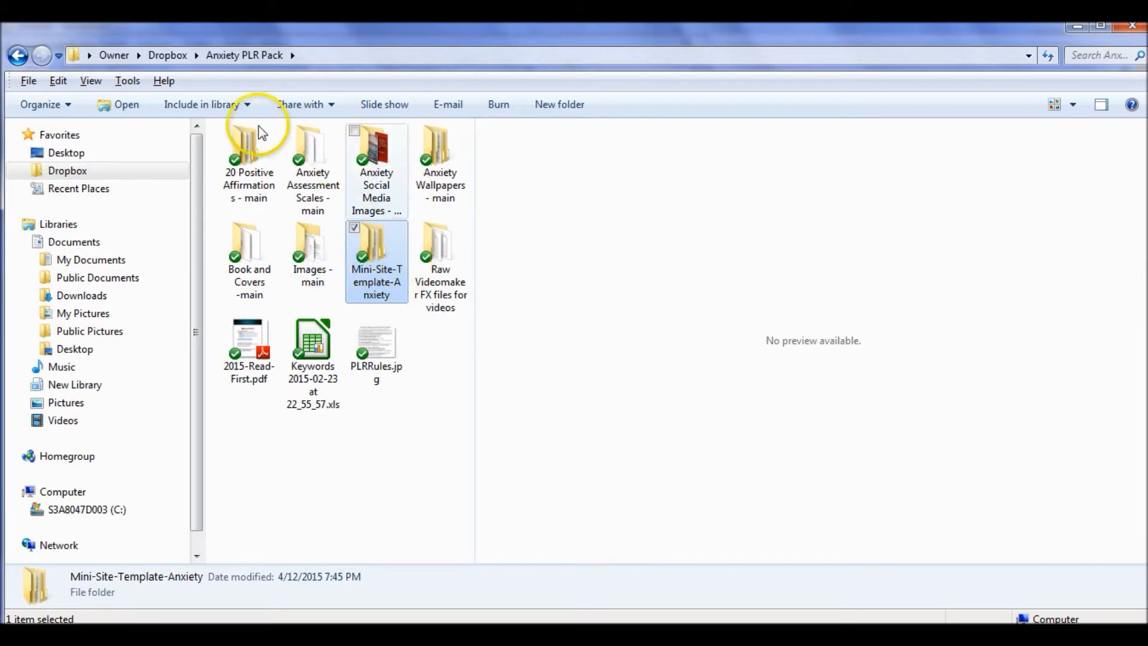
mouse_move(383, 258)
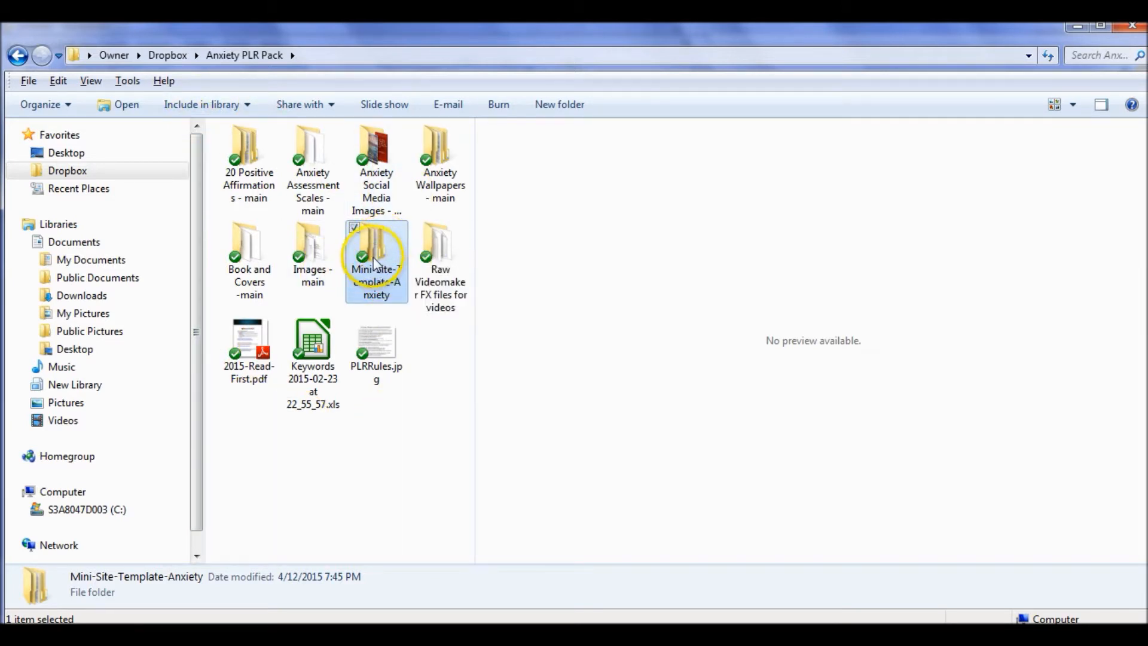
Open the outer and inner Mini-Site-Template-Anxiety folders to reach css, images and index.html.
double_click(376, 260)
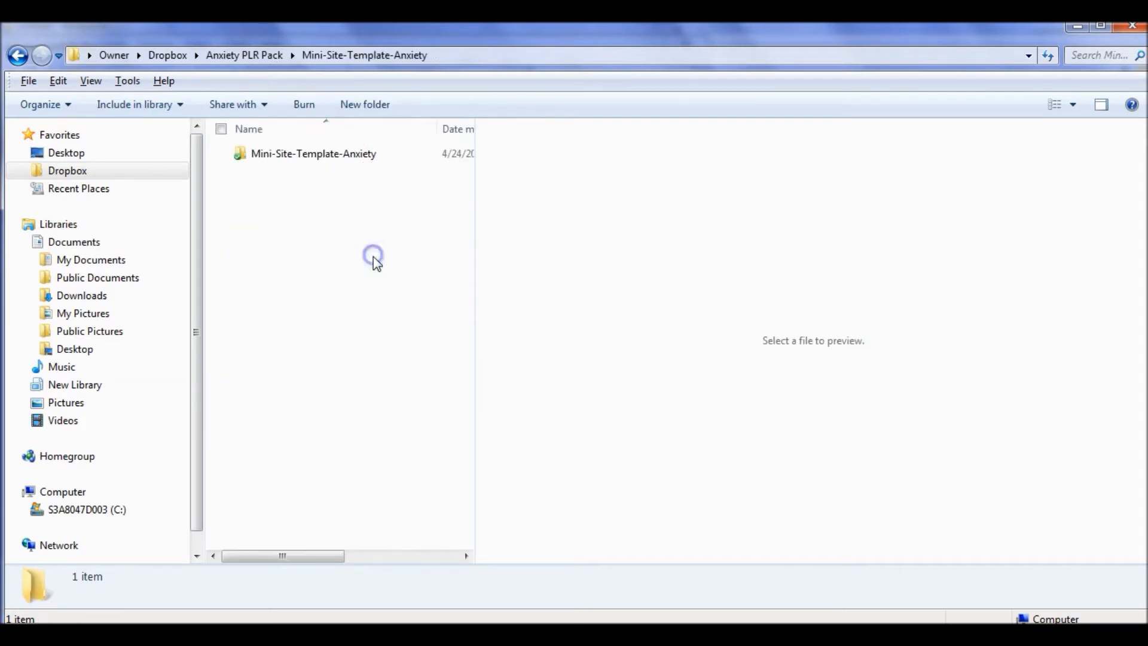
double_click(314, 153)
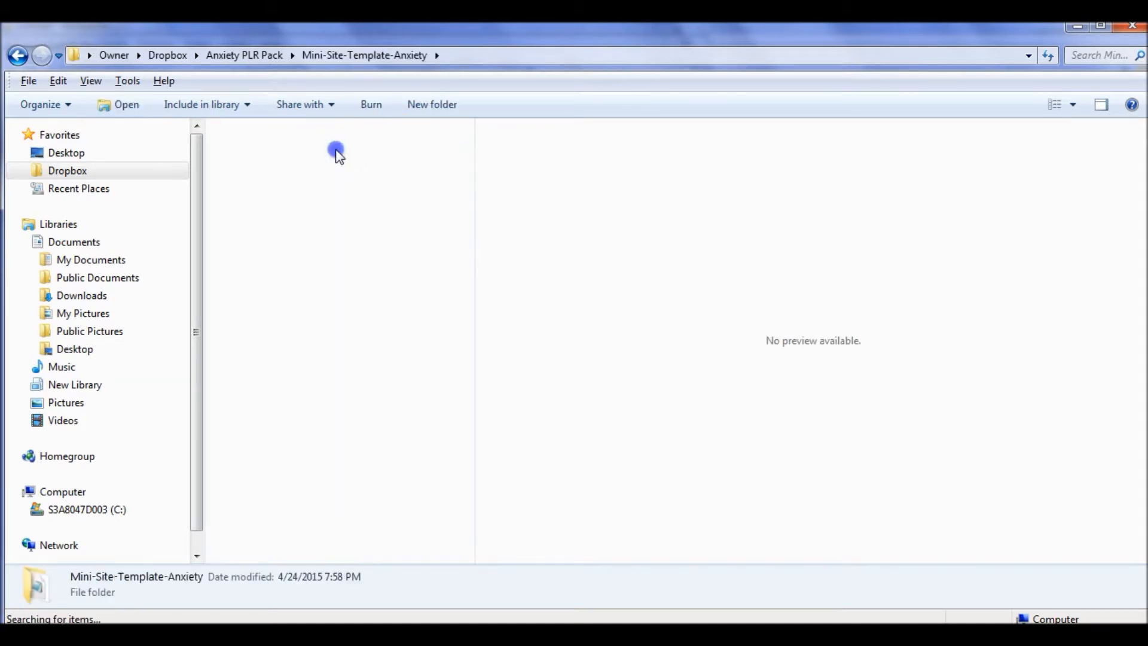
double_click(336, 151)
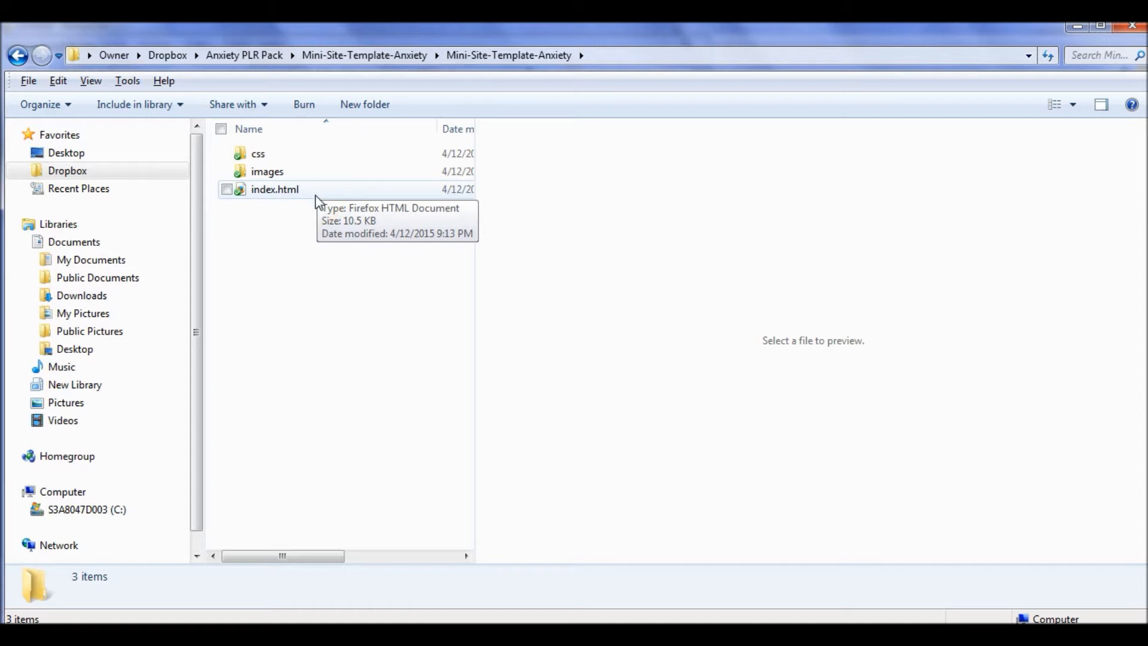
right_click(319, 201)
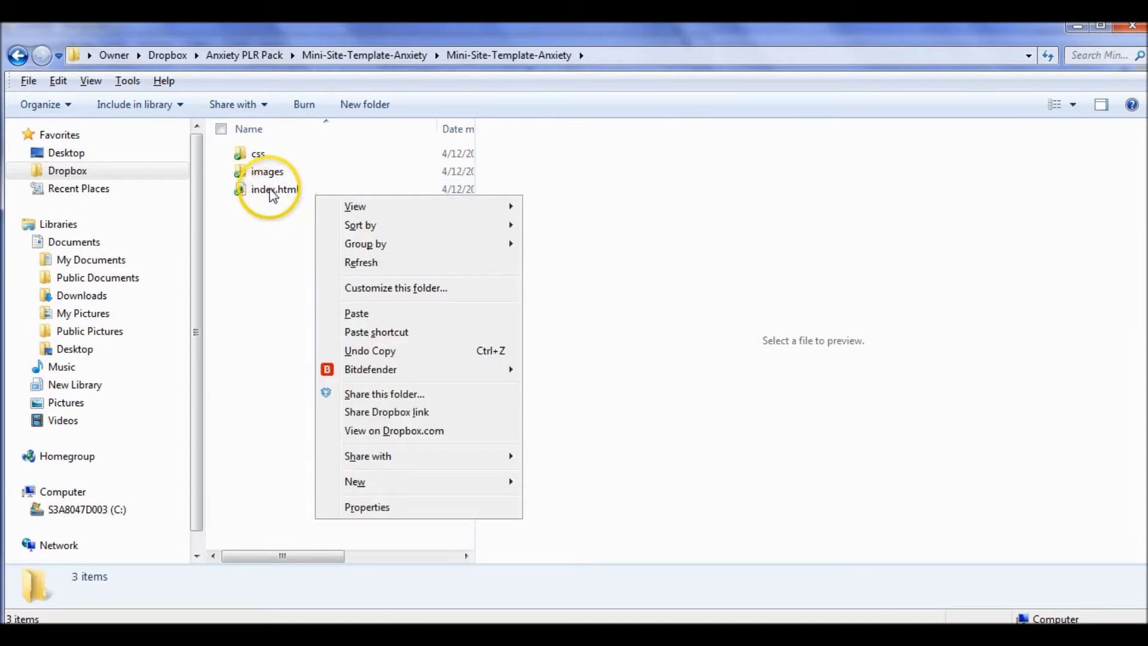
right_click(273, 189)
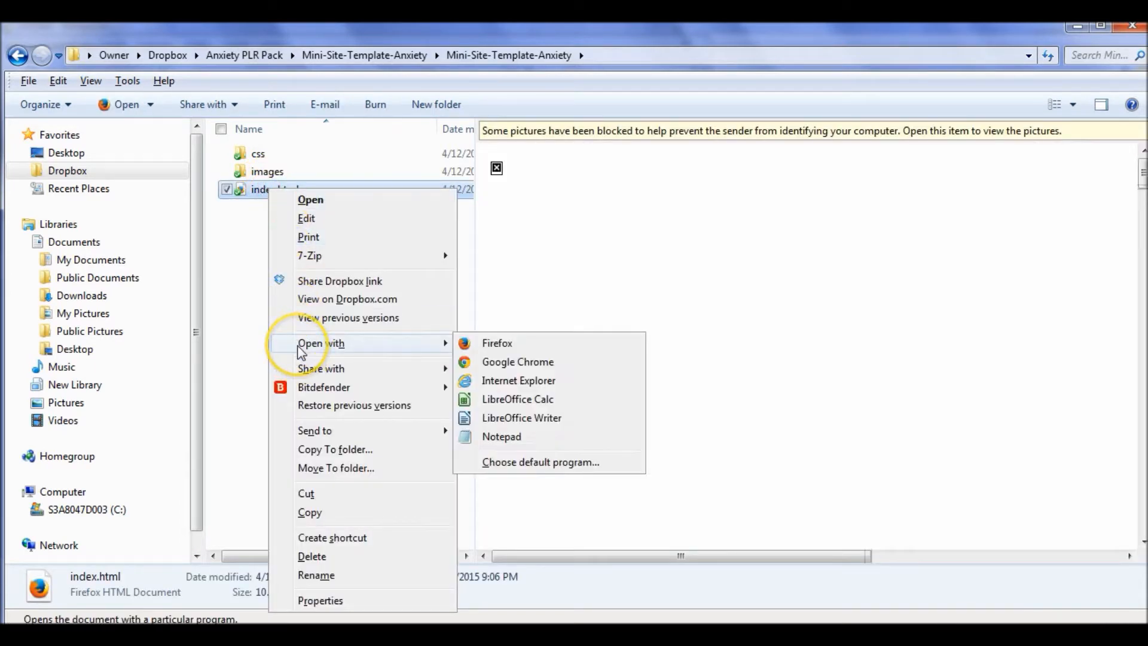
mouse_move(518, 437)
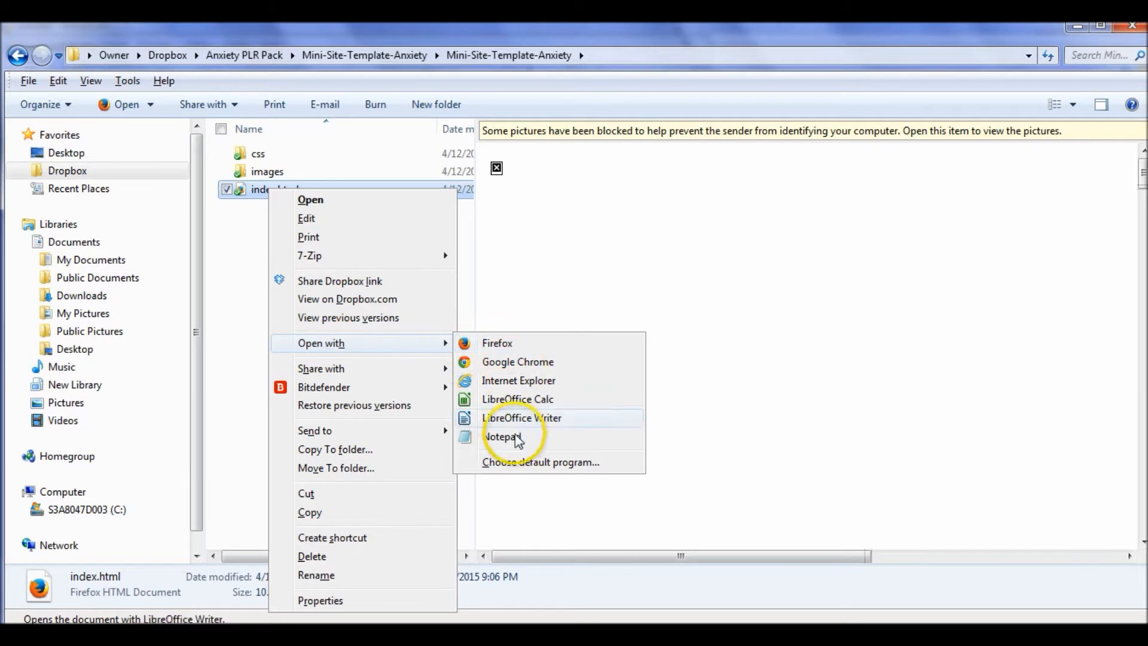
left_click(502, 437)
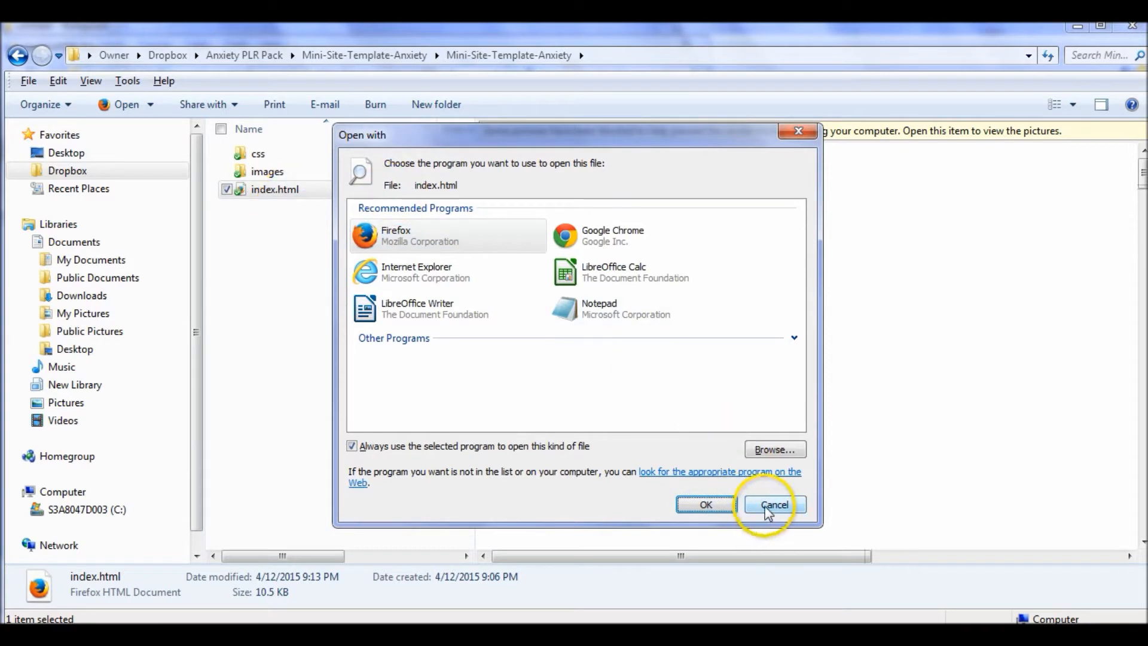
left_click(774, 505)
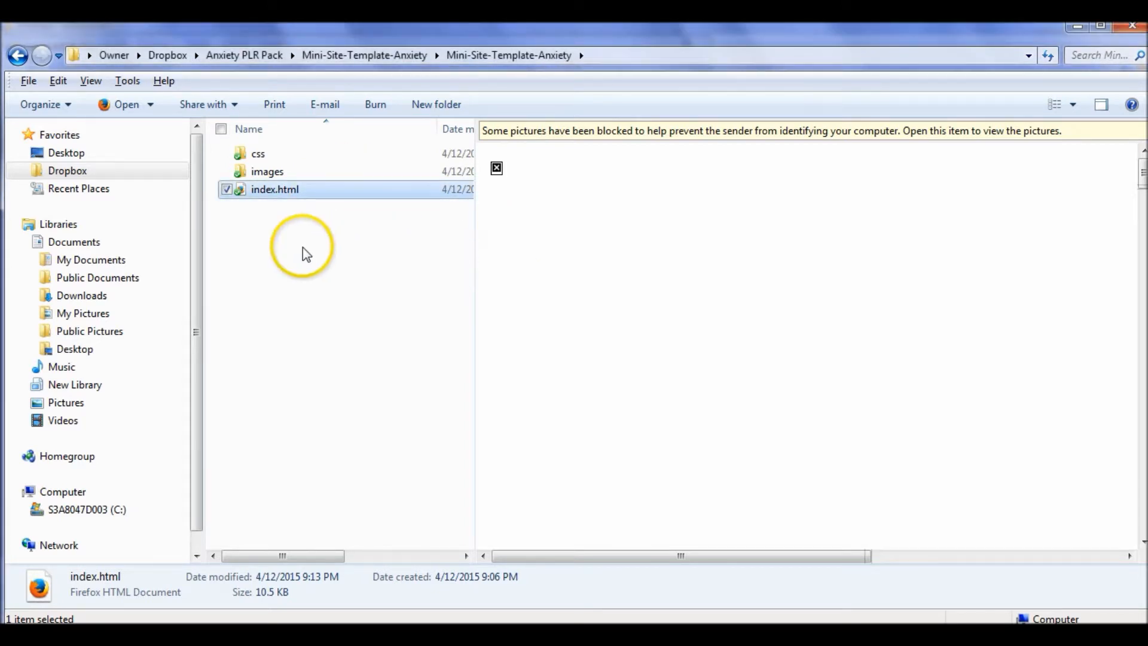
mouse_move(309, 288)
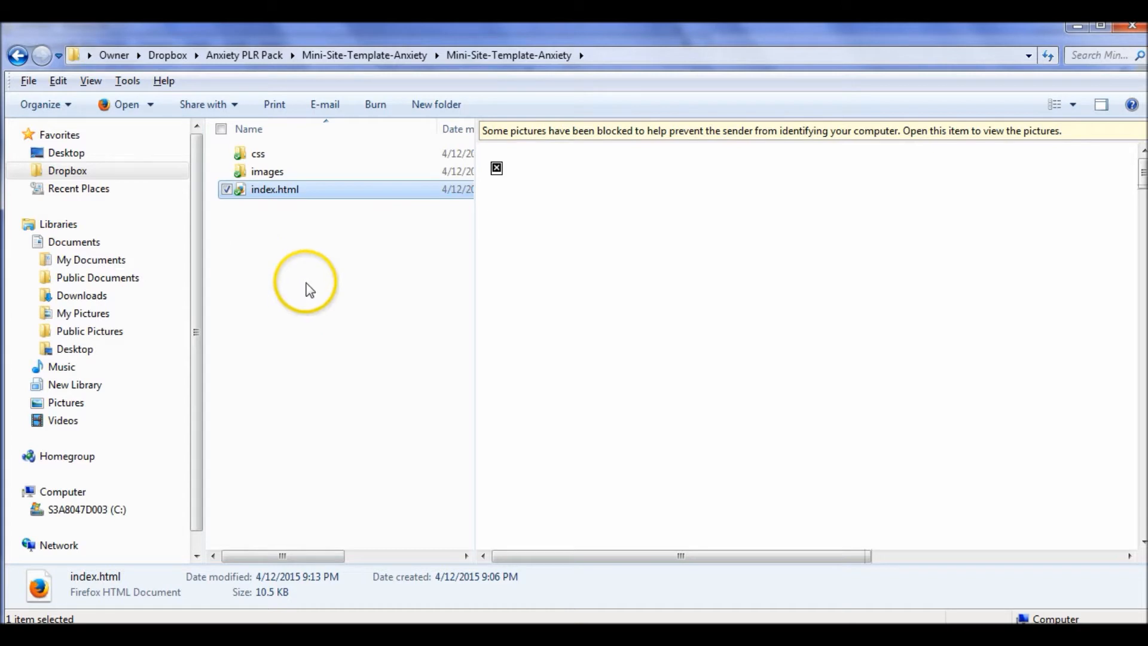
mouse_move(275, 190)
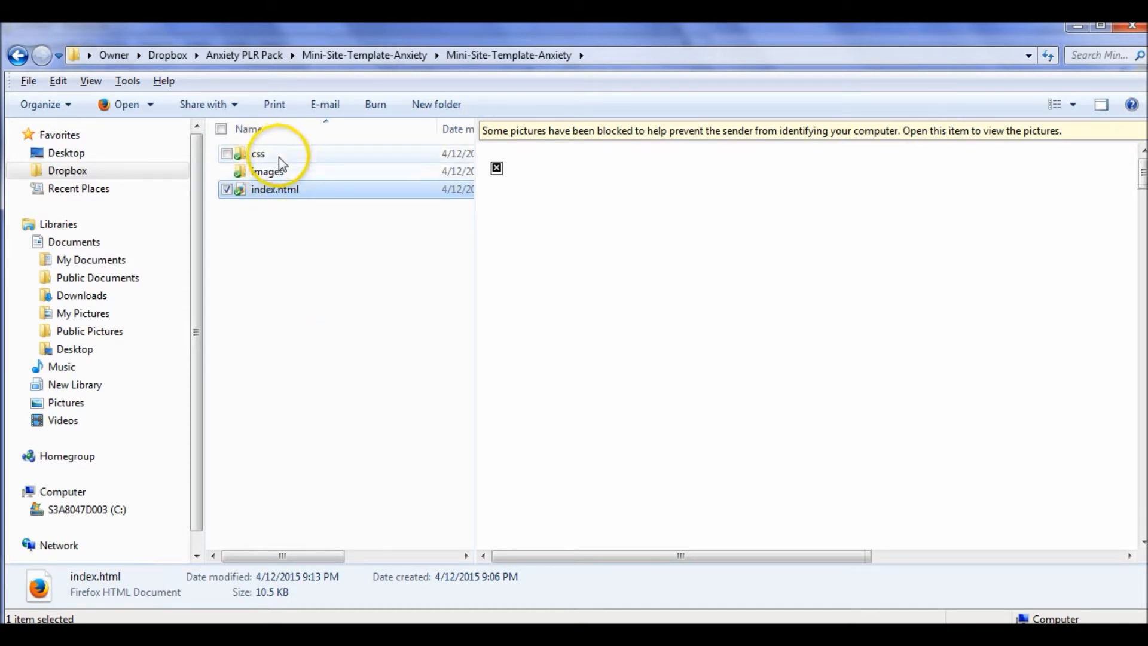
Navigate up via the address bar to the Anxiety PLR Pack folder.
left_click(275, 189)
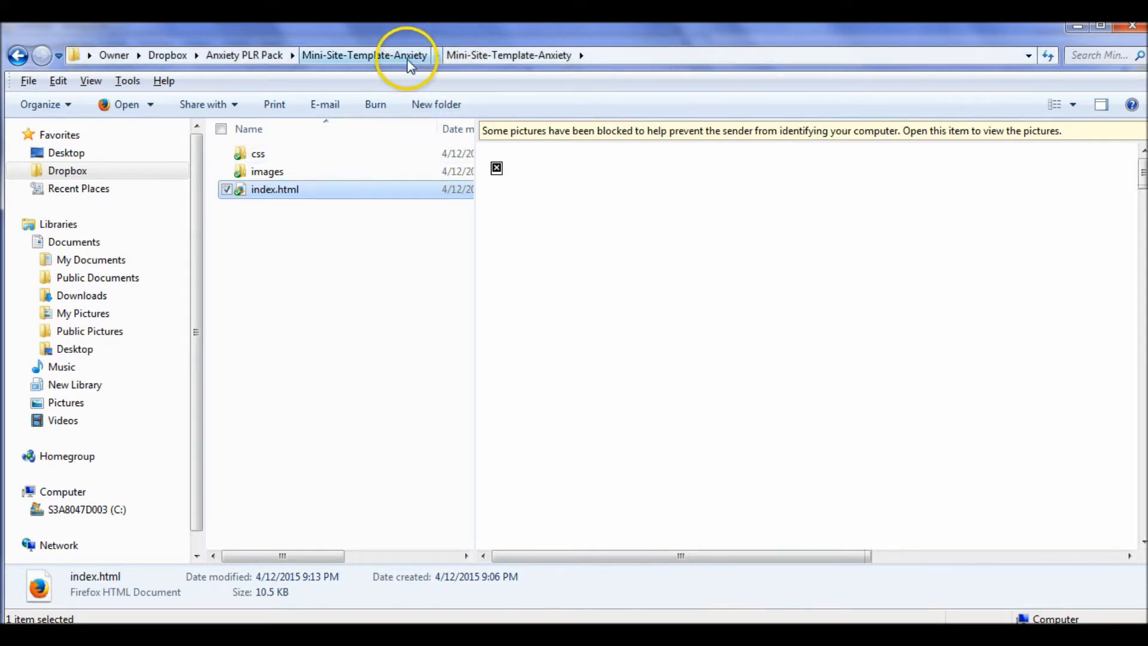
left_click(245, 55)
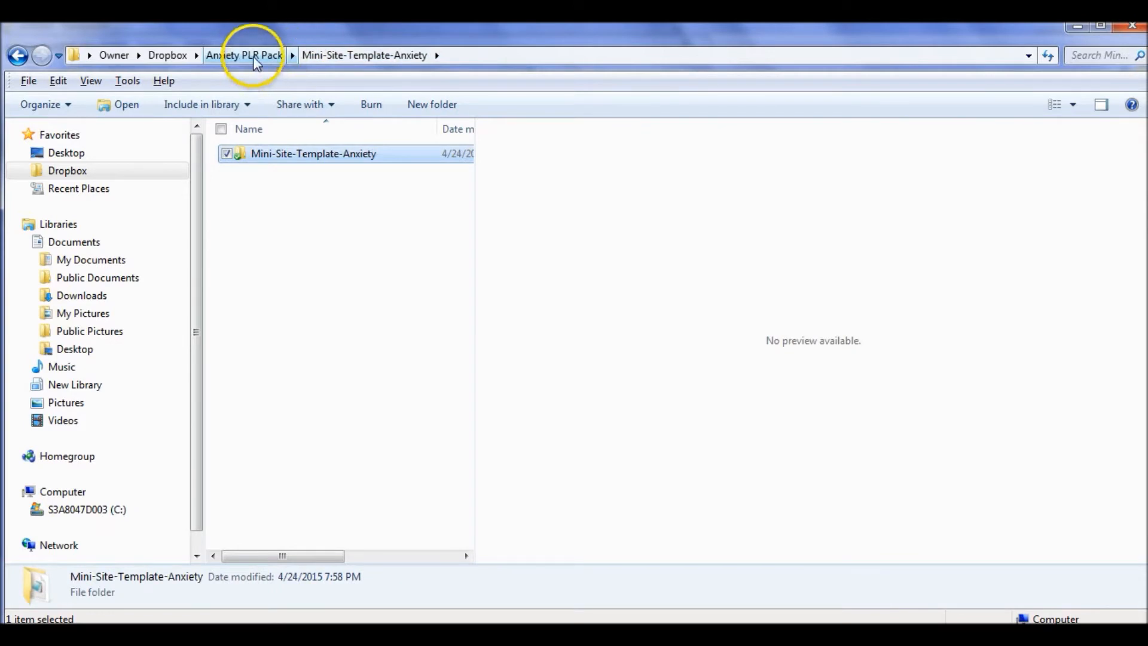
left_click(245, 55)
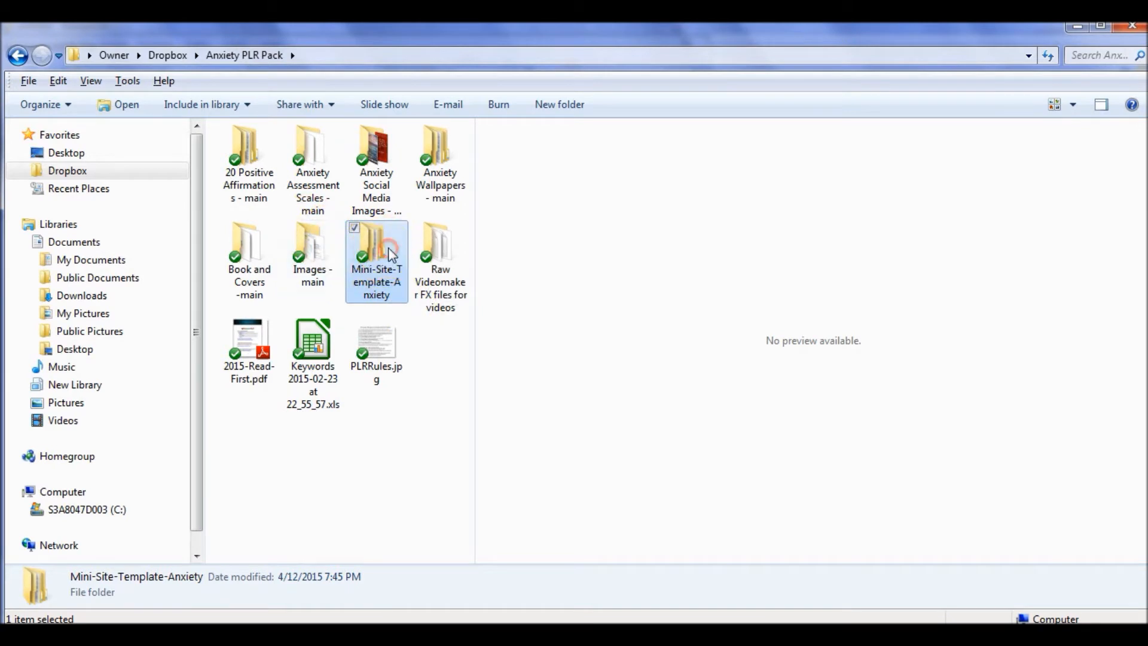
right_click(376, 261)
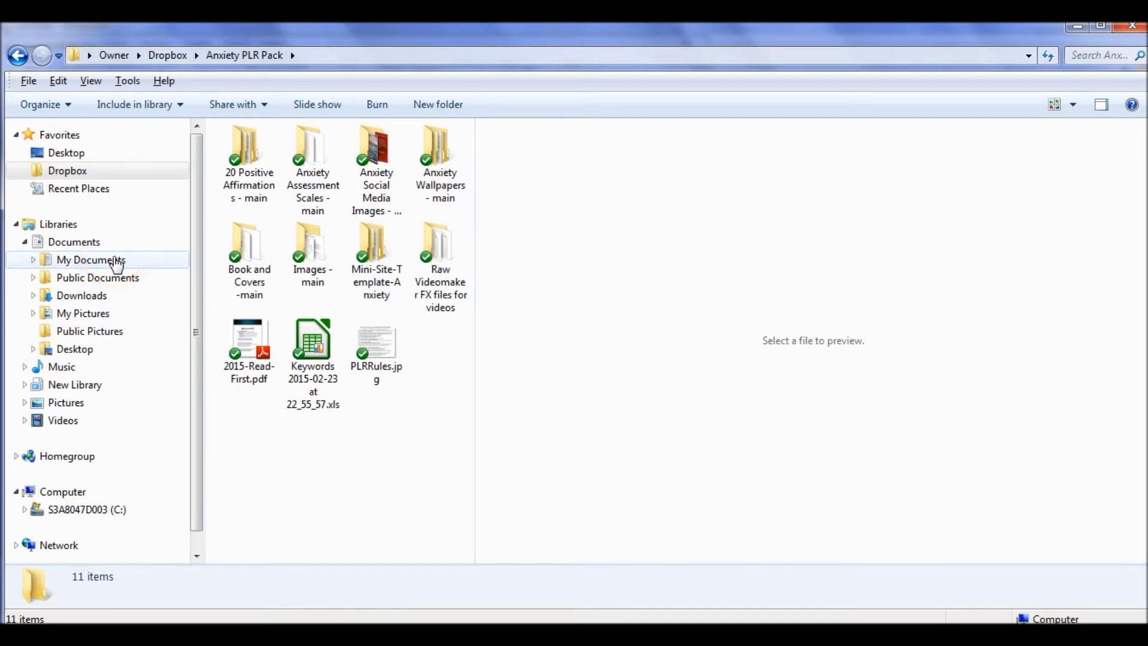
Browse My Documents and open its Mini-Site-Template-Anxiety folder.
left_click(91, 259)
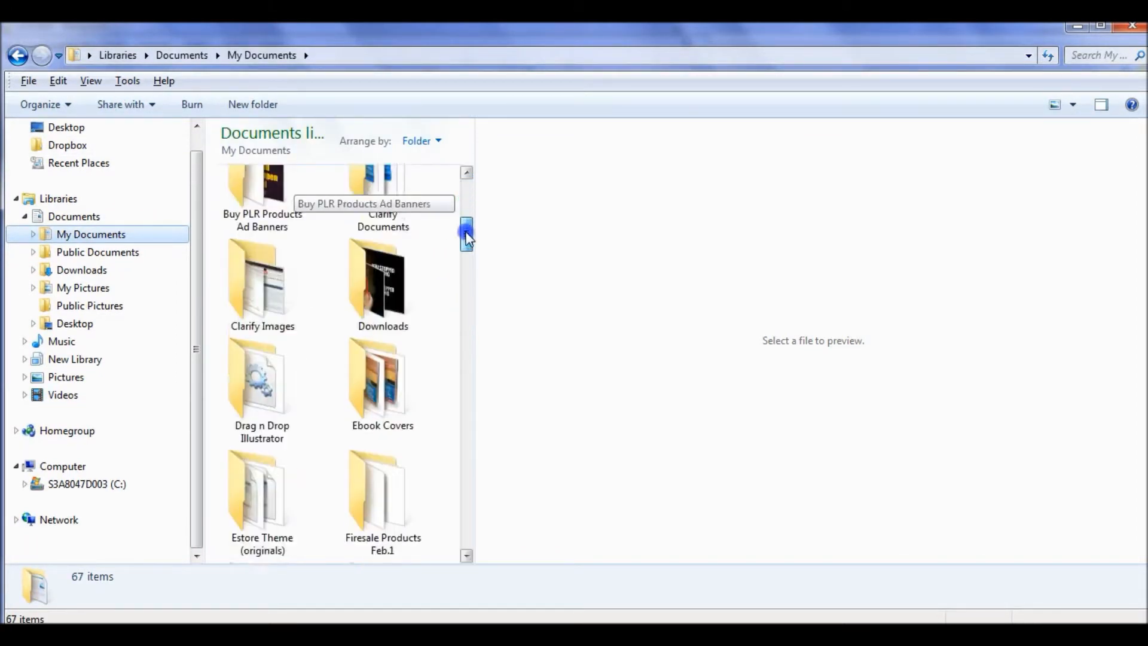
scroll("down", 3)
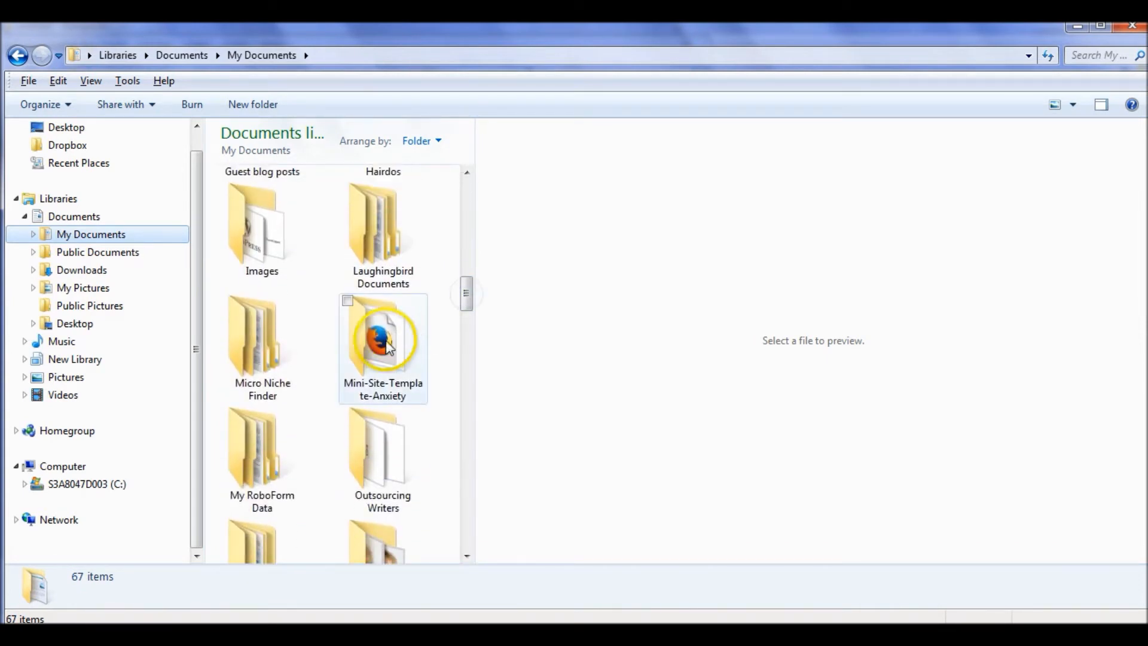
double_click(382, 337)
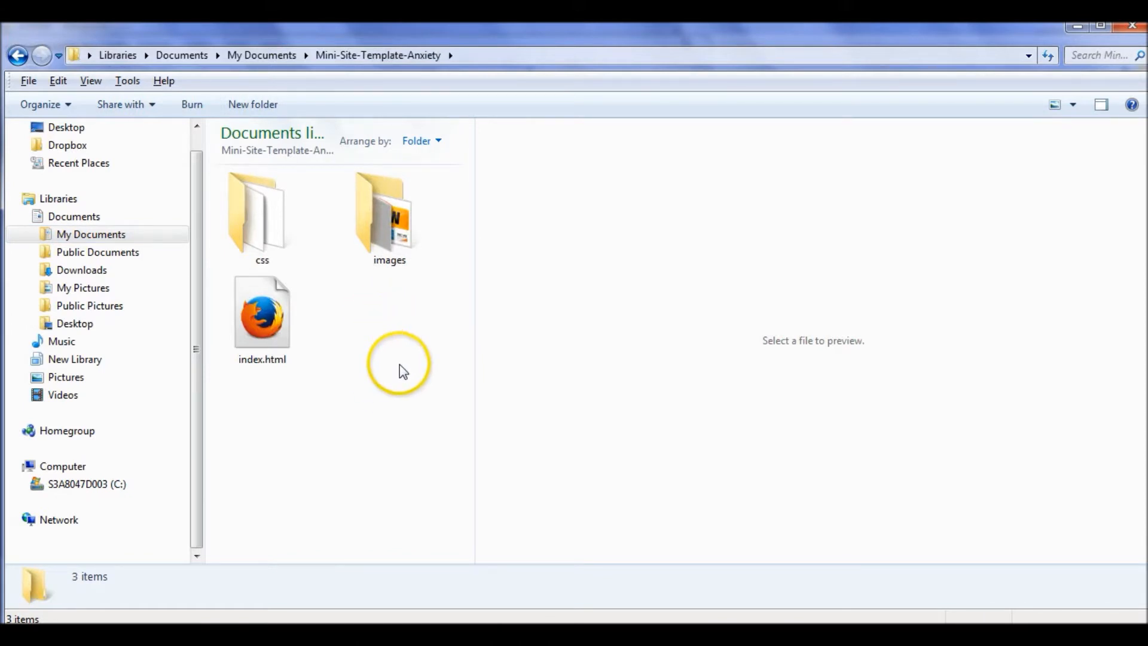
mouse_move(373, 345)
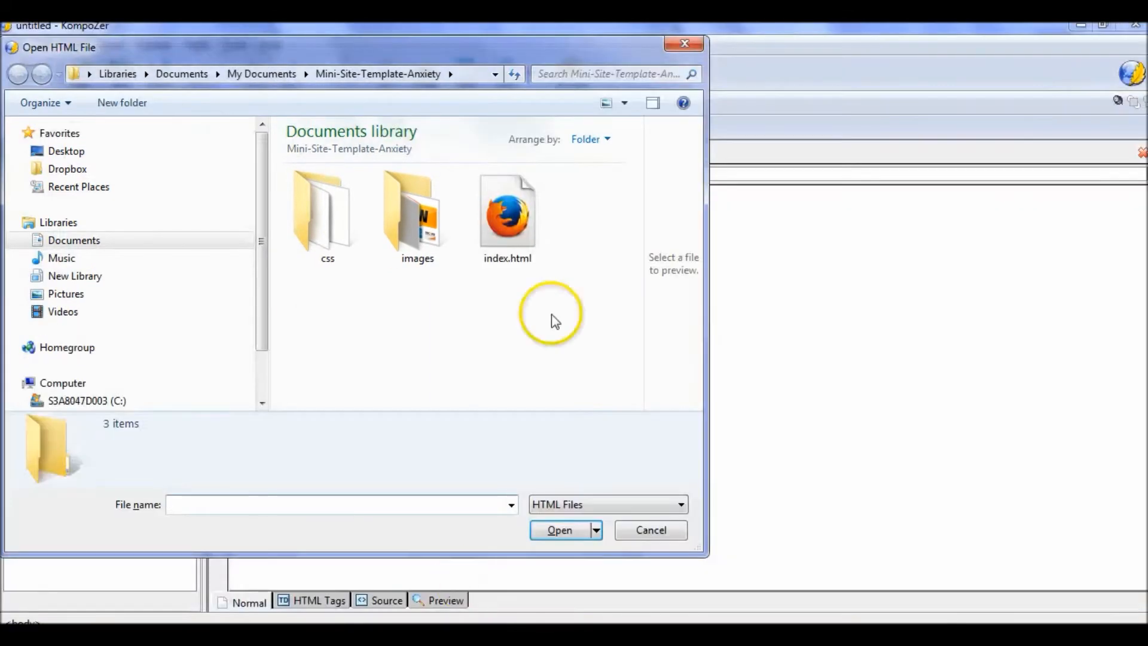
mouse_move(685, 44)
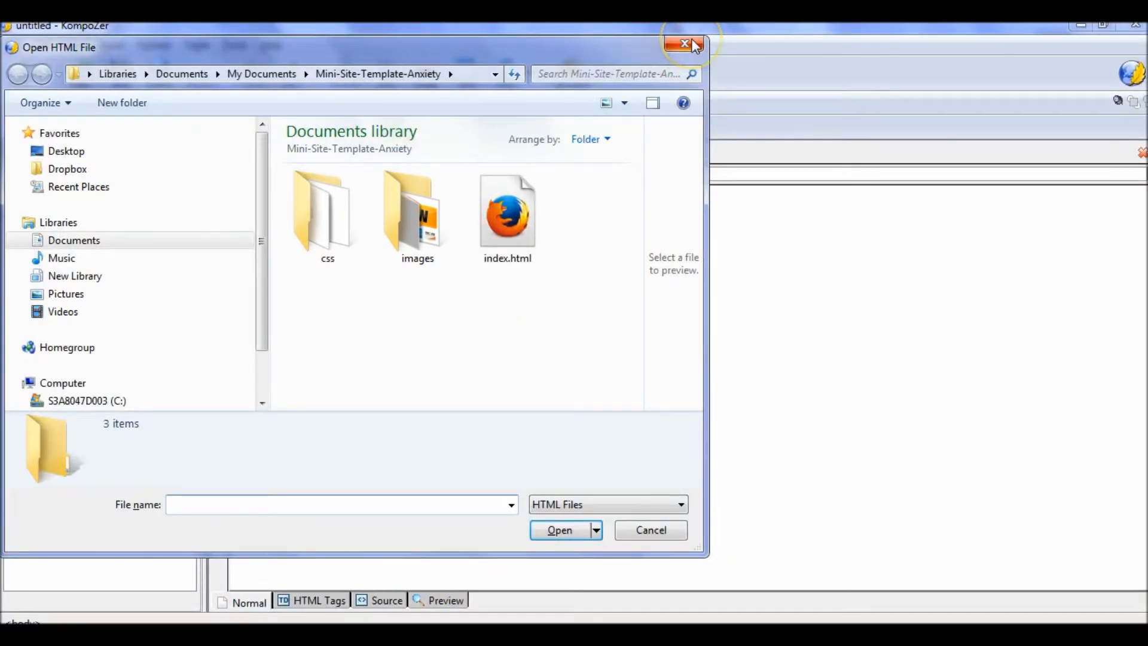
Dismiss the Open HTML File window without opening a file.
left_click(685, 44)
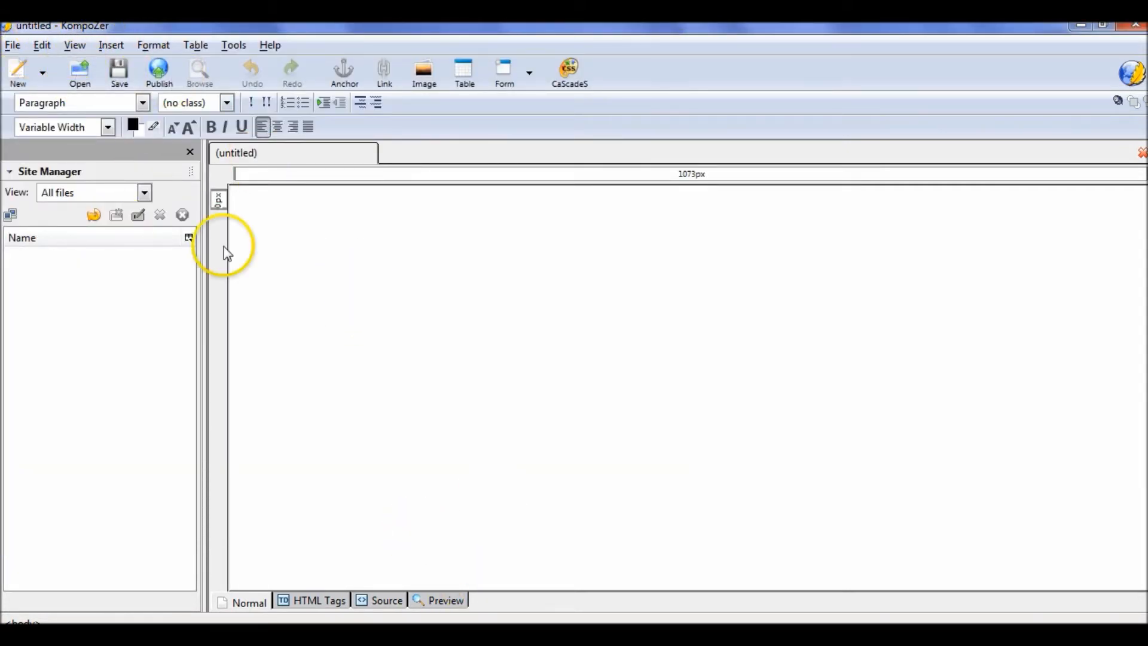
mouse_move(311, 299)
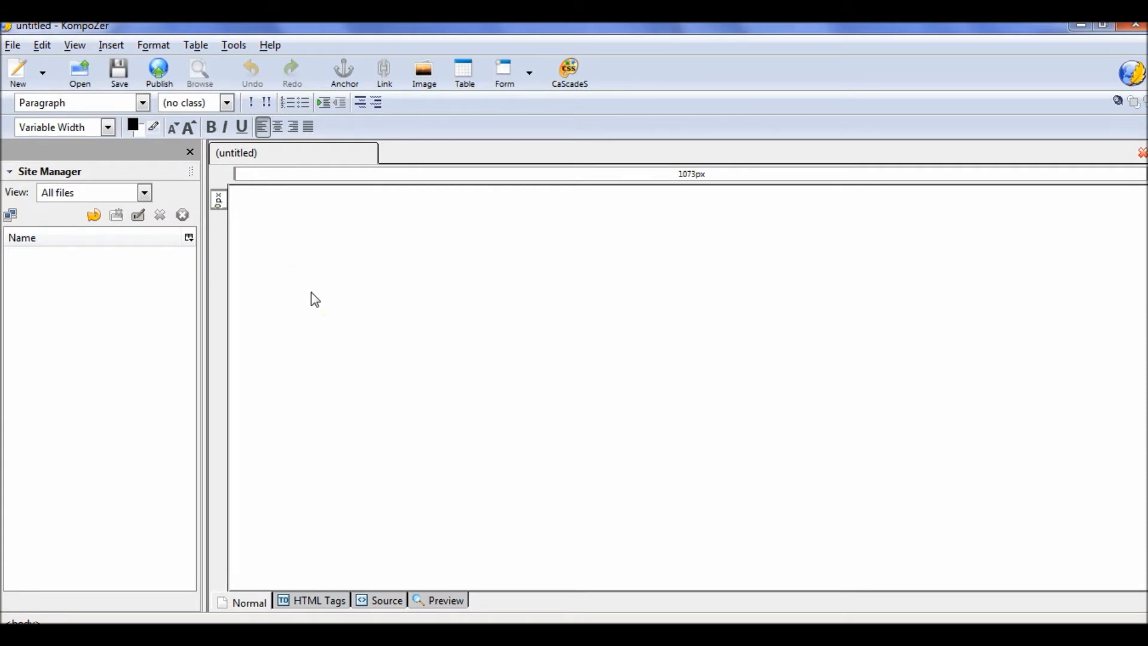
left_click(238, 202)
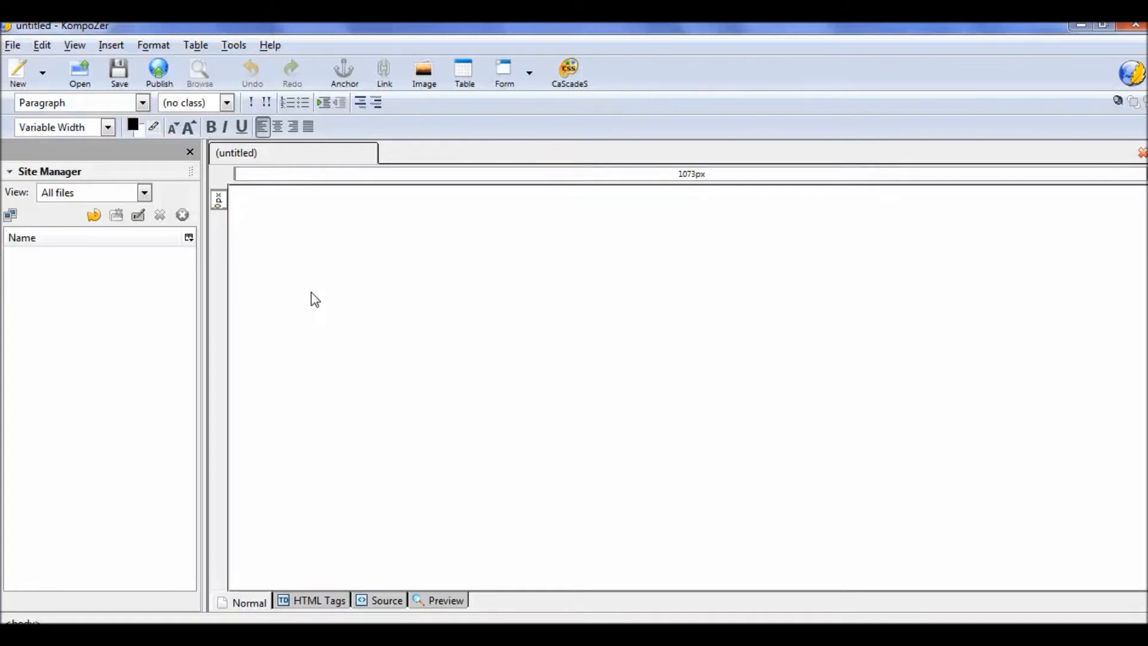
Open index.html from Mini-Site-Template-Anxiety to load the Anxiety No More page.
left_click(79, 71)
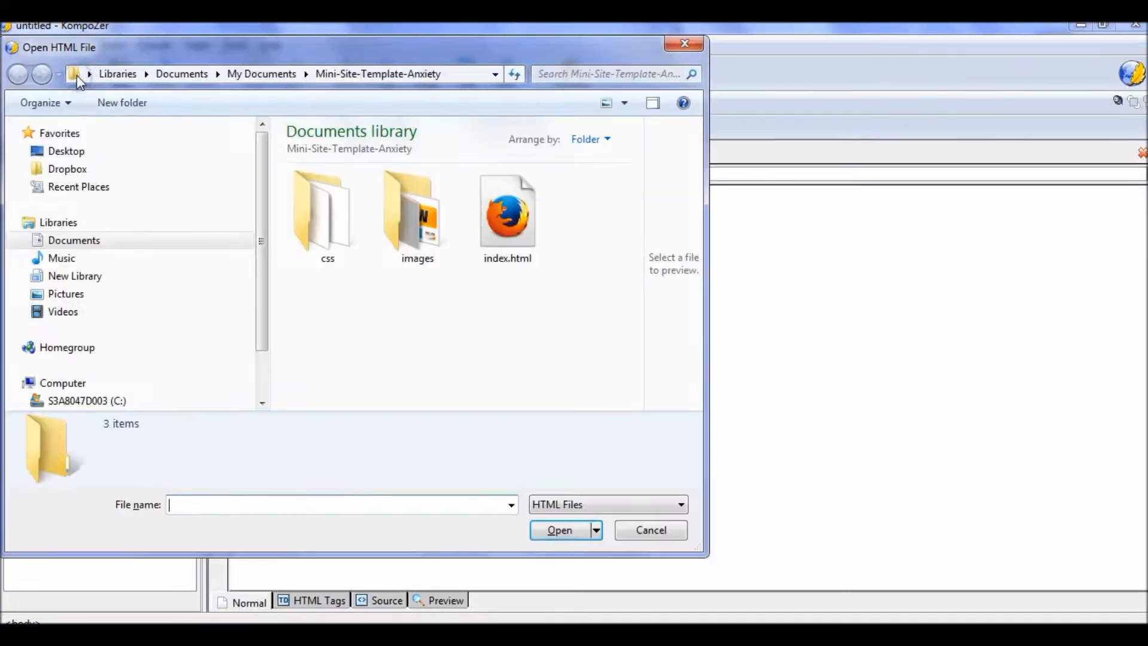
mouse_move(261, 73)
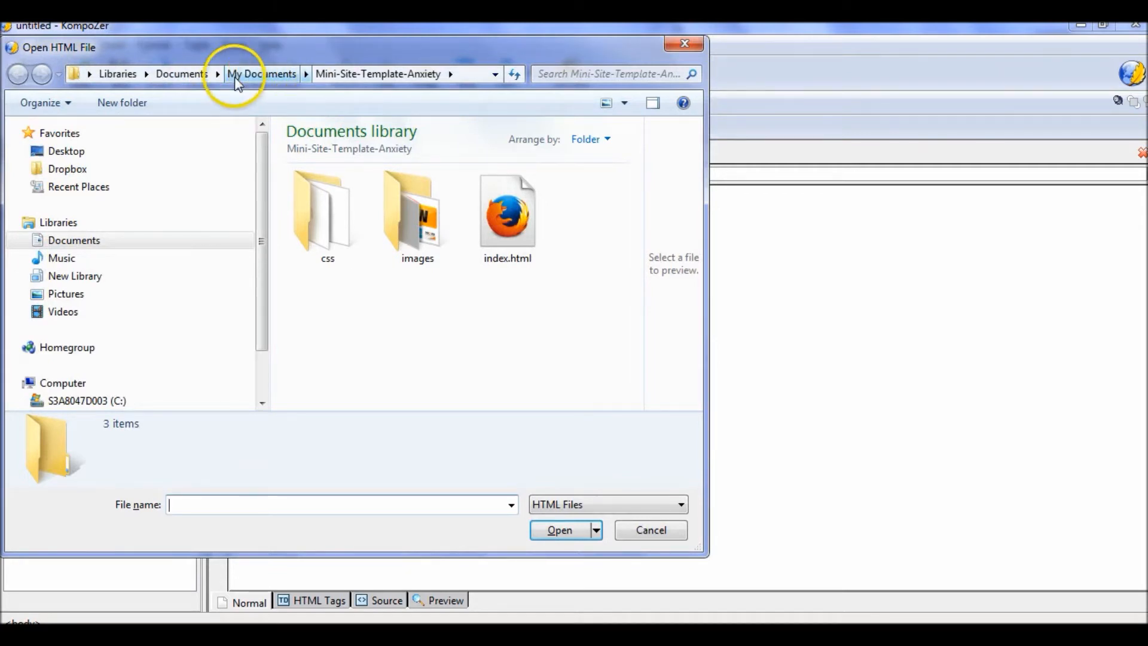
left_click(506, 212)
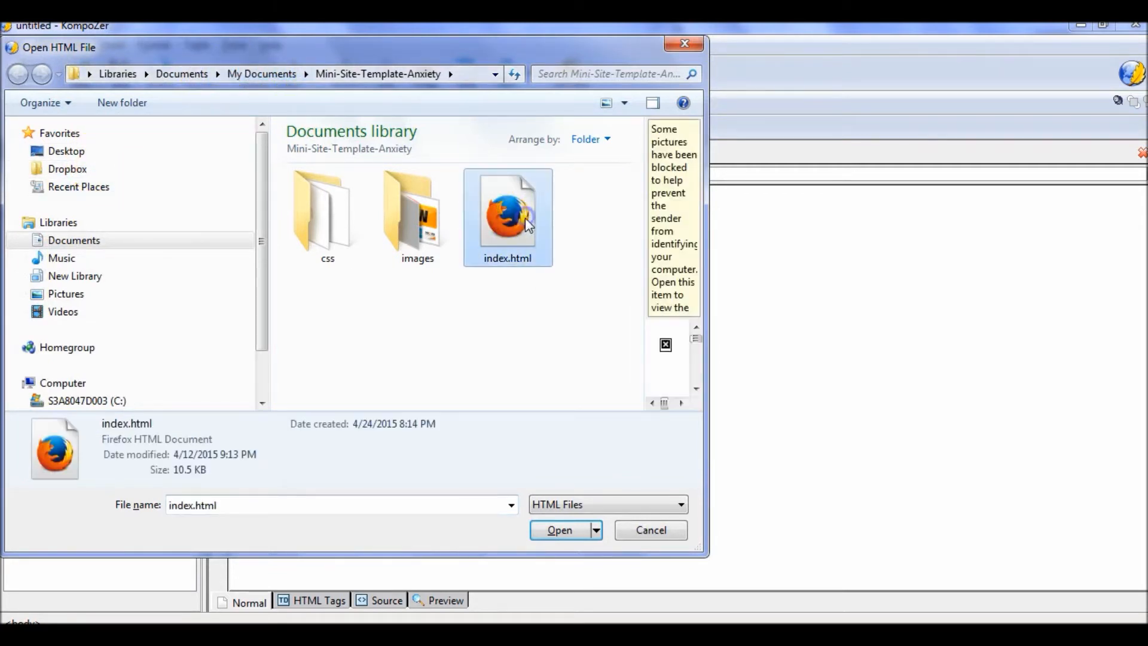
left_click(559, 530)
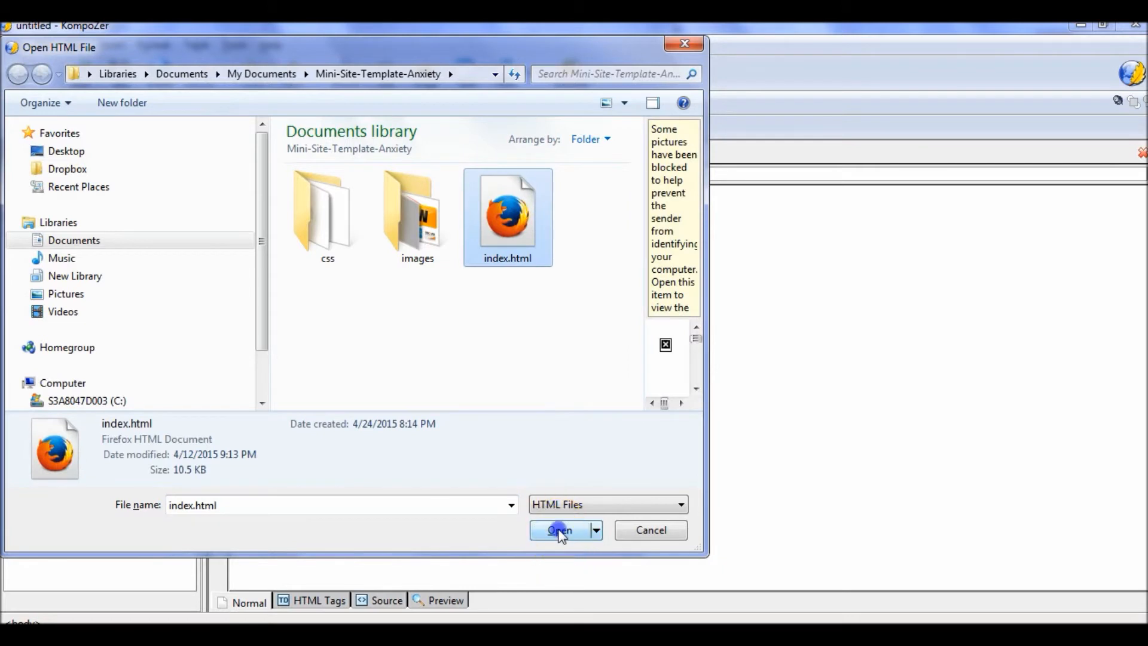
left_click(560, 529)
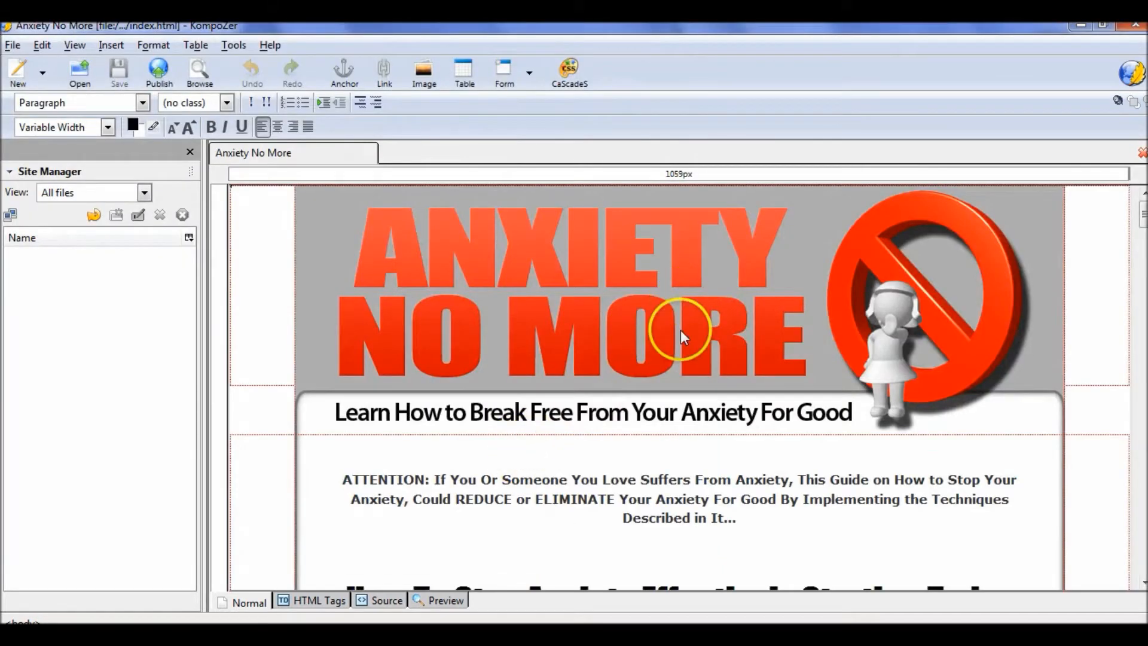
mouse_move(820, 309)
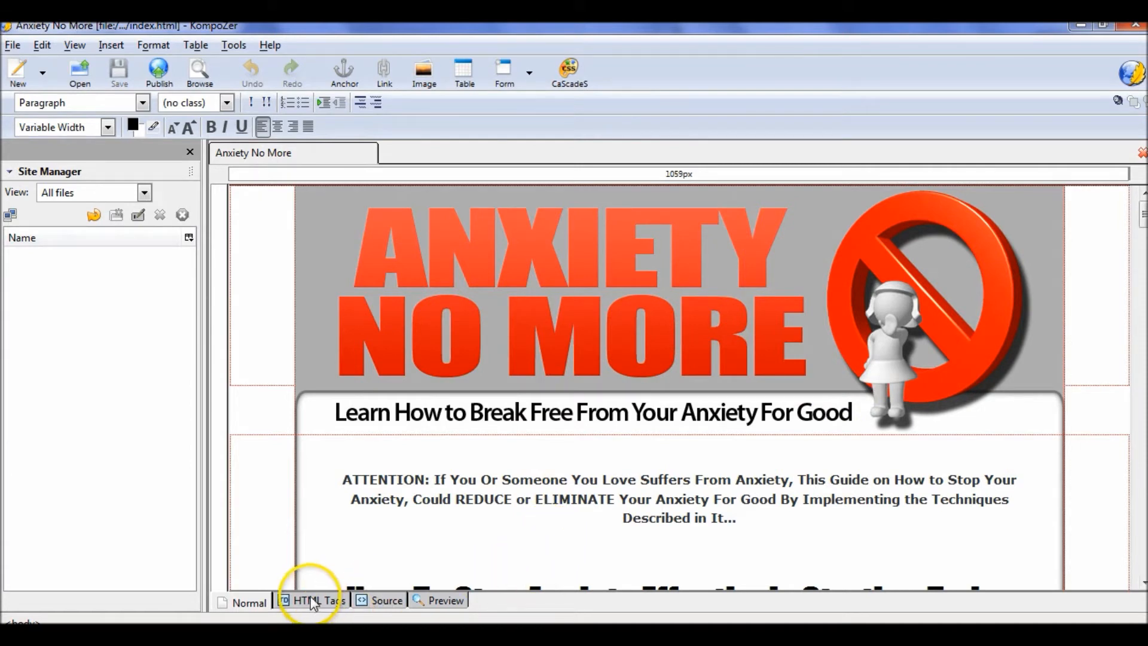
left_click(317, 600)
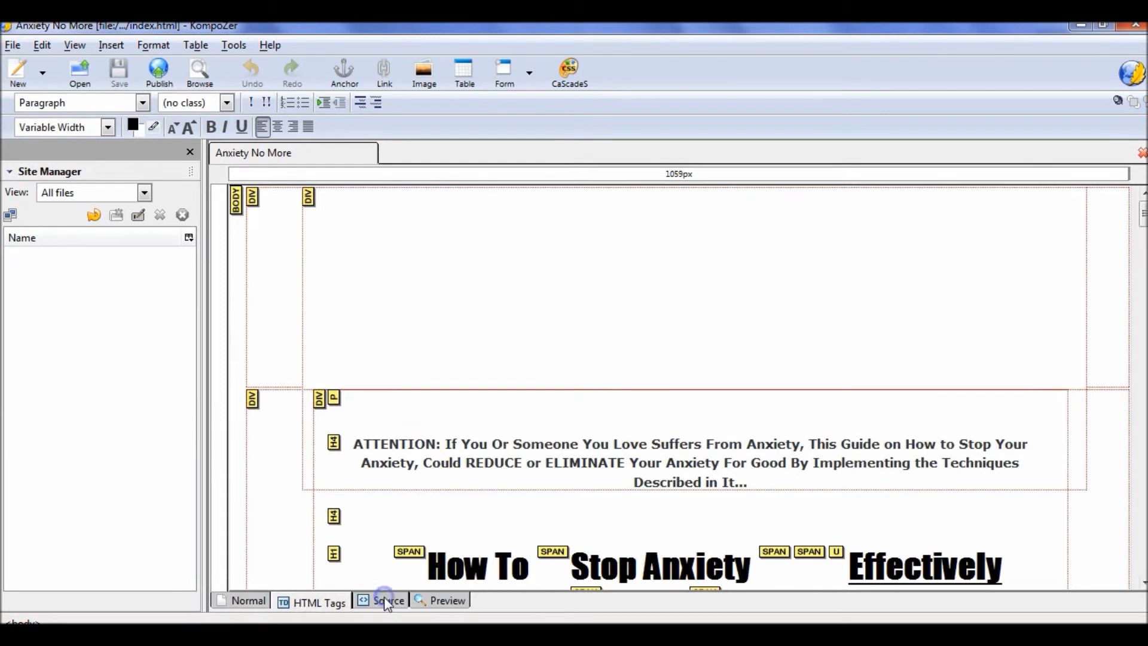
left_click(386, 600)
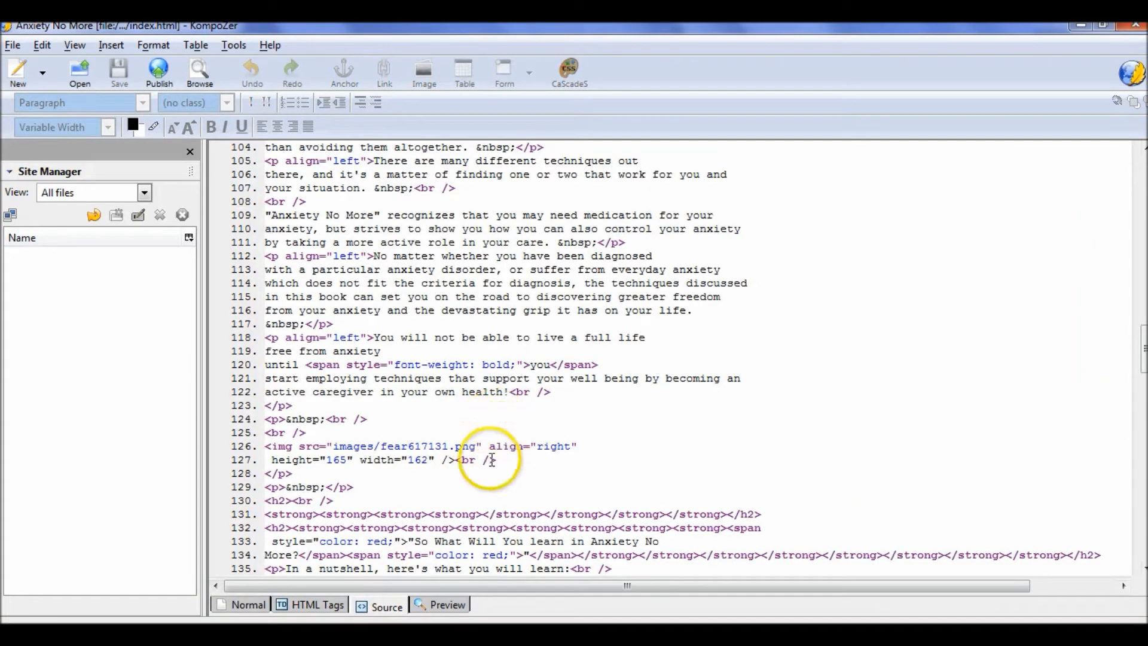
left_click(248, 601)
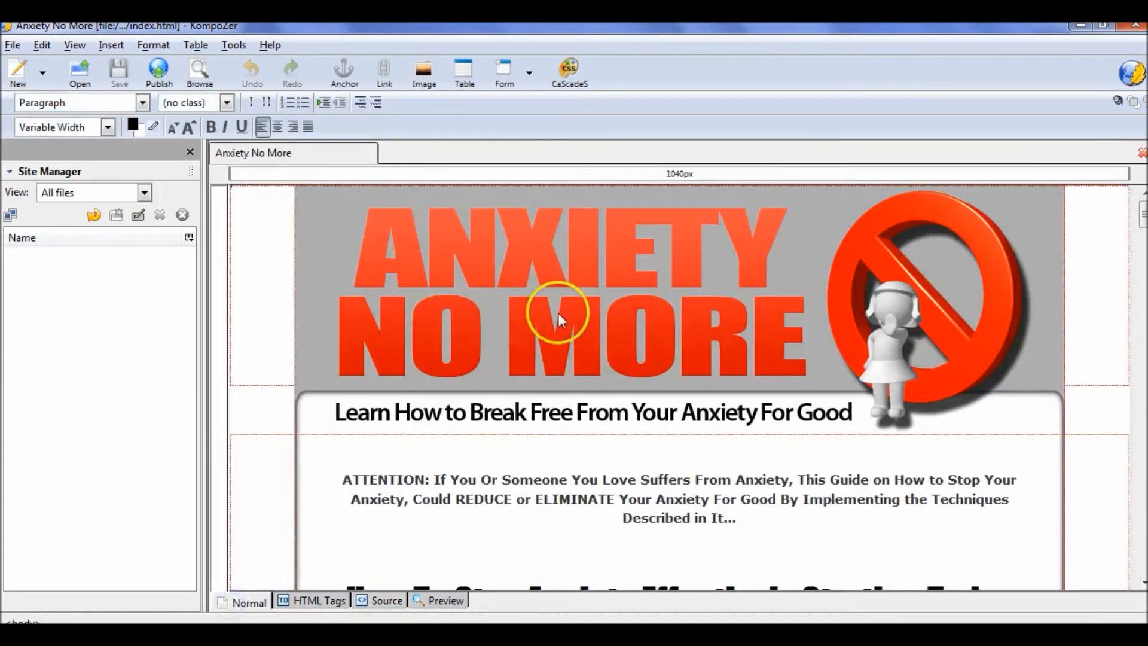
Bold the word 'nothing' in the 'You are probably thinking' paragraph.
scroll("down", 3)
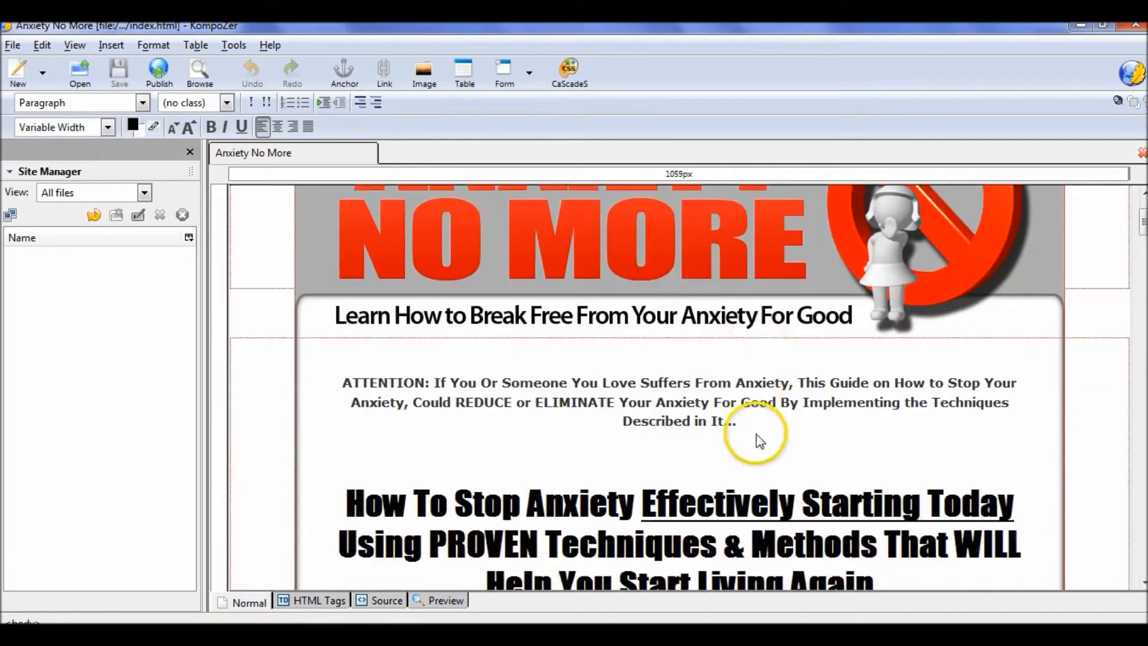
scroll("down", 3)
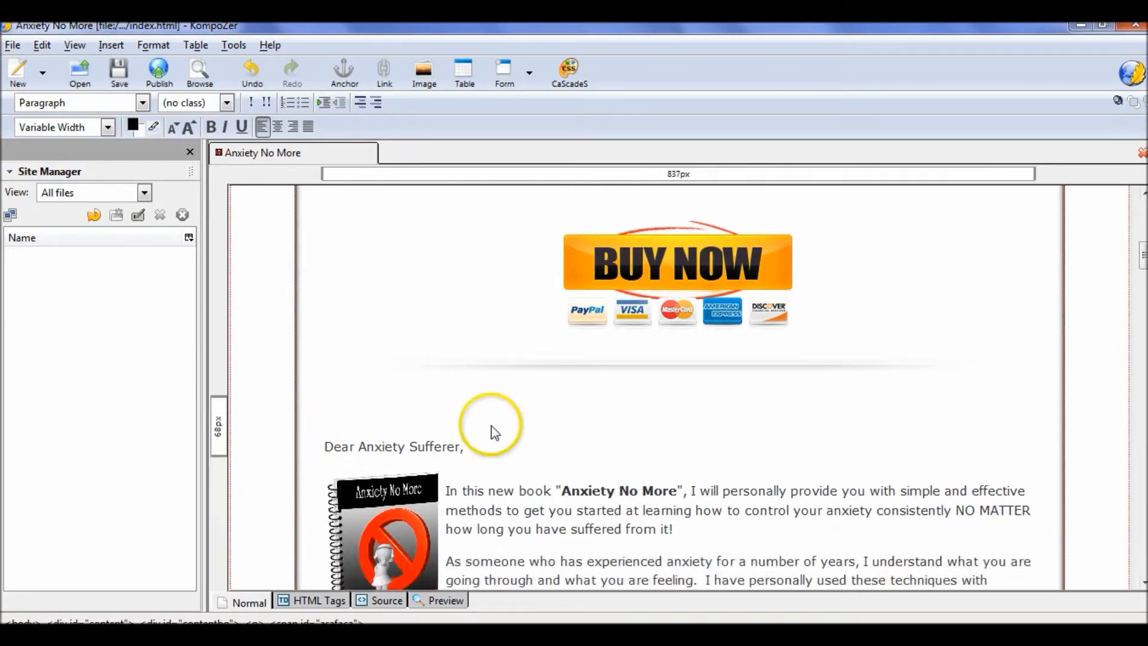
scroll("down", 3)
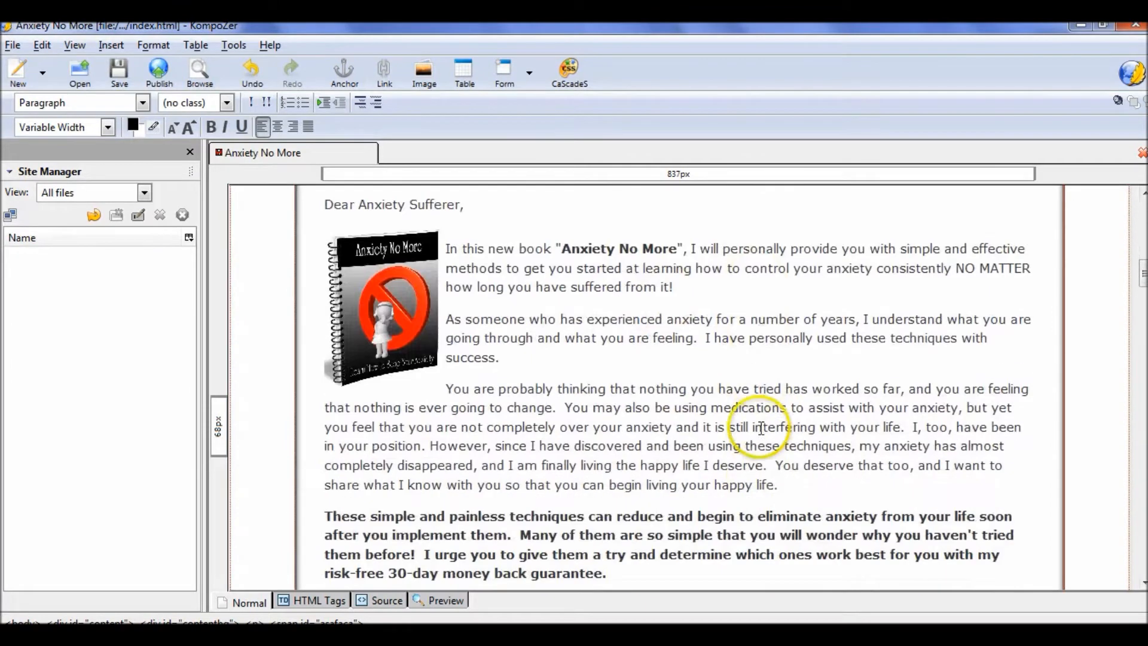
scroll("down", 3)
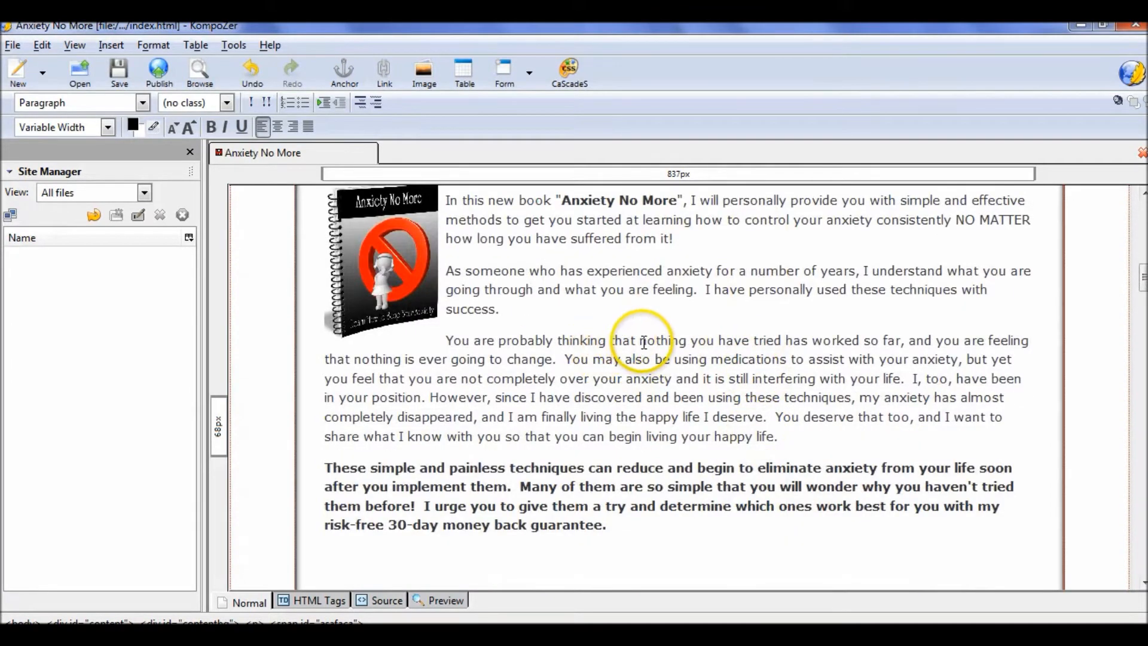
double_click(659, 340)
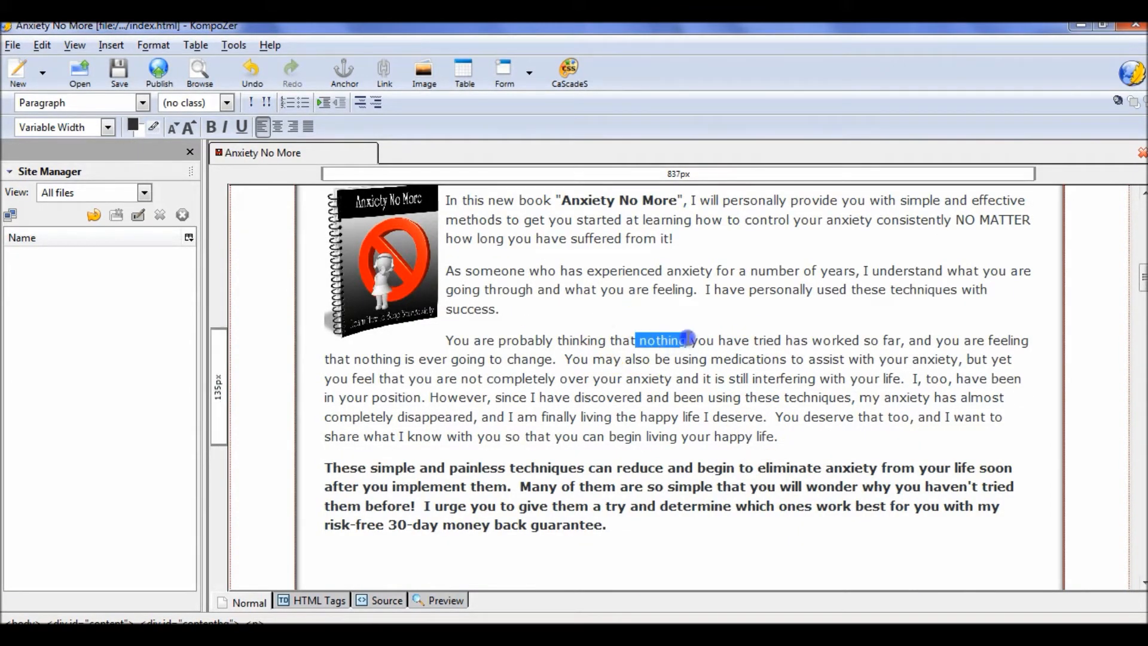
left_click(210, 127)
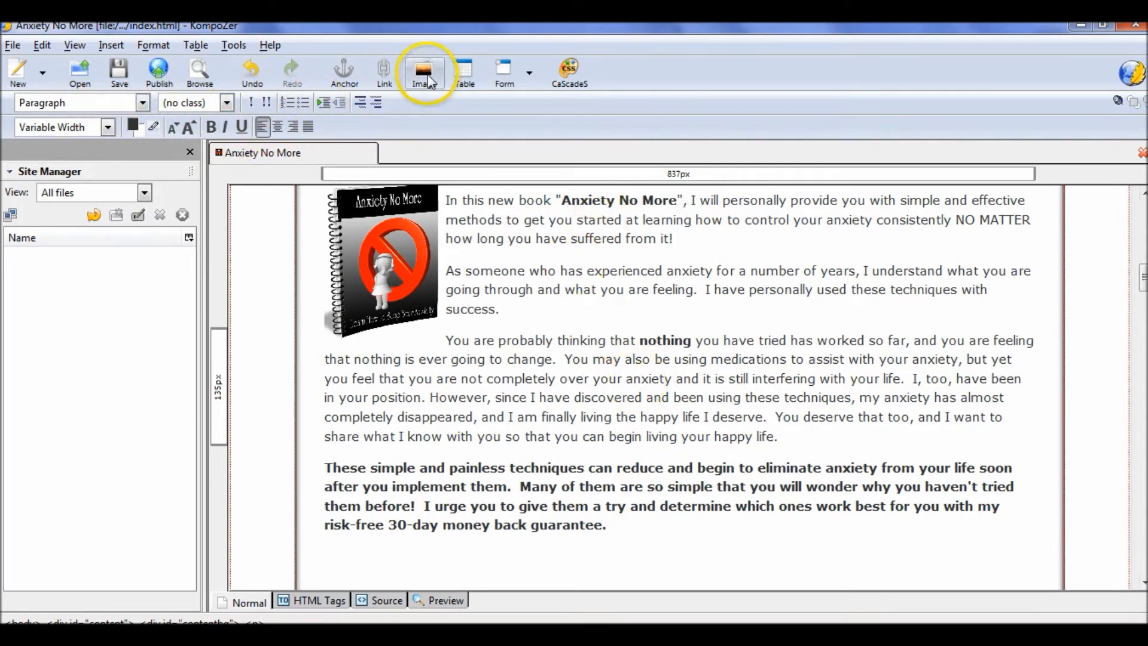
scroll("down", 3)
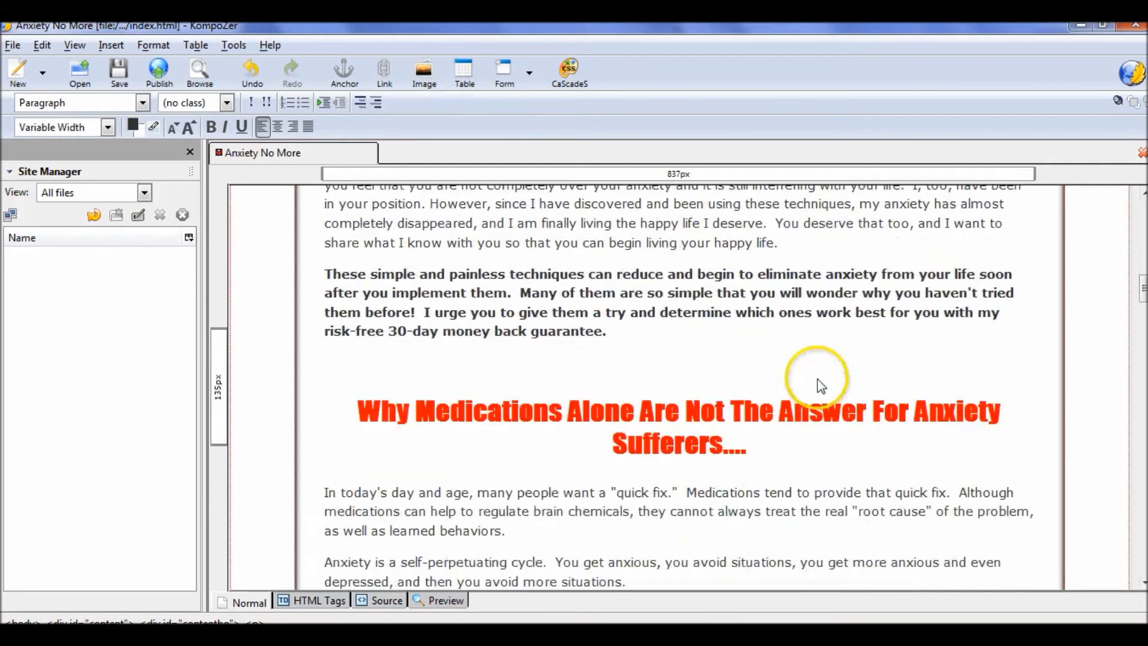
Scroll to the BUY NOW button image and select it.
scroll("down", 3)
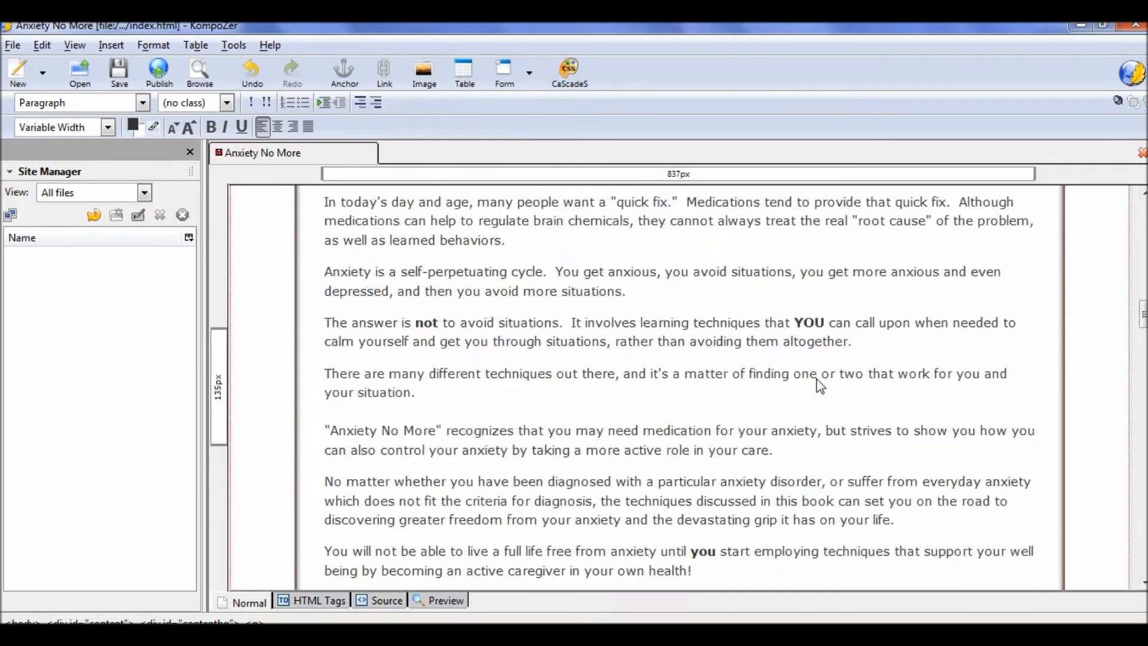
scroll("up", 3)
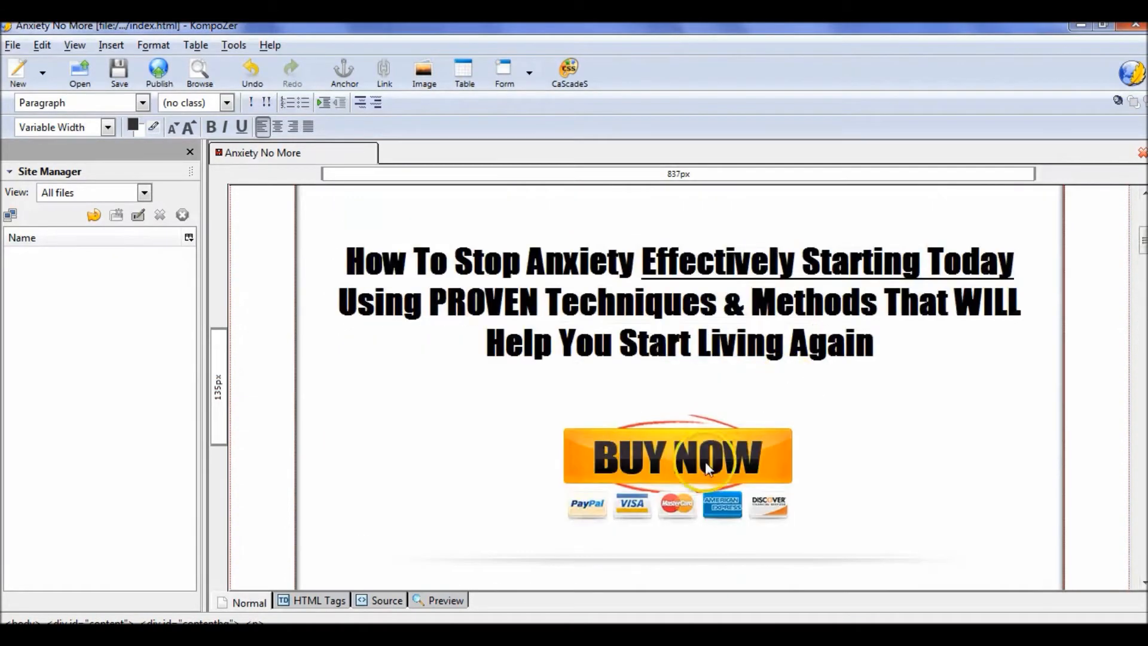
left_click(677, 454)
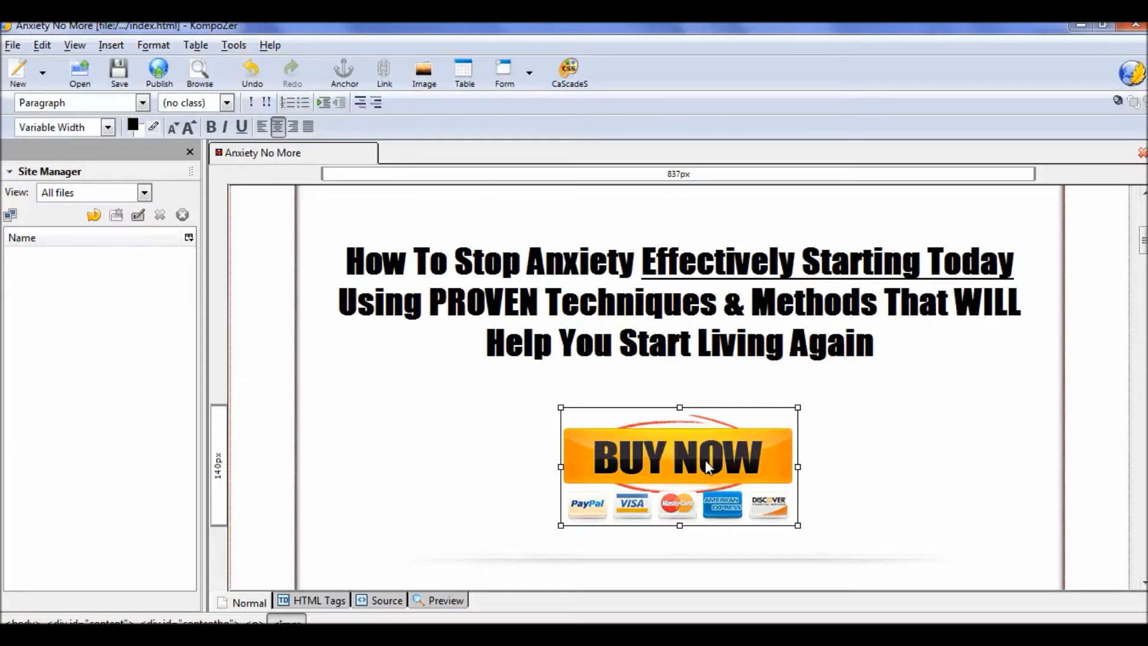
double_click(677, 454)
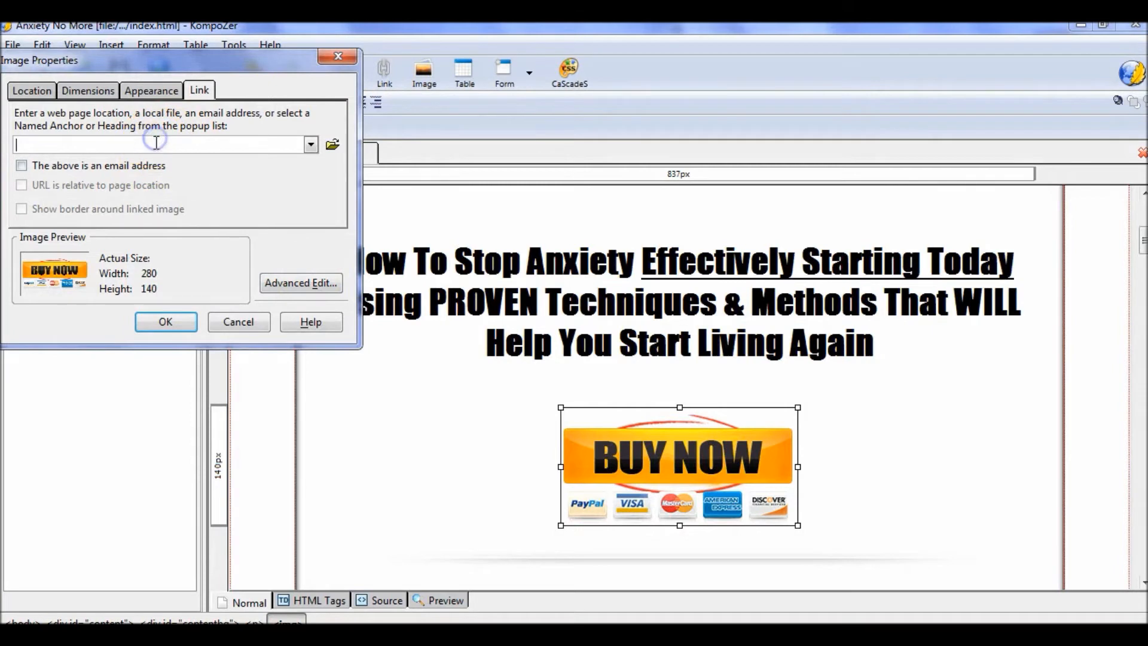
type("h")
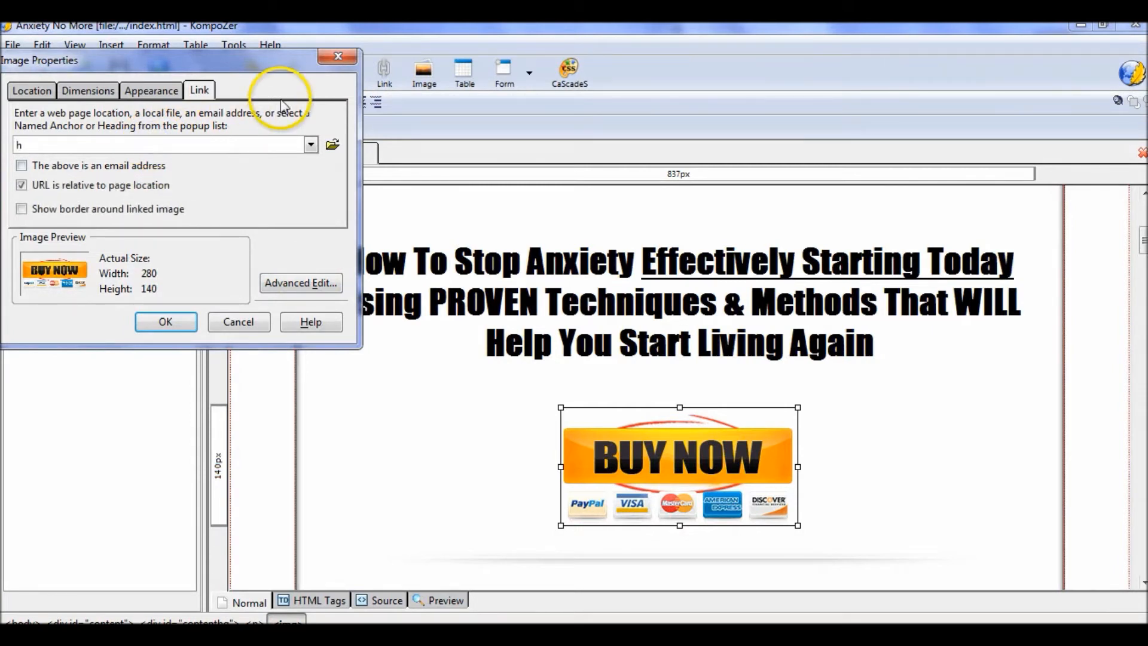
type("ttp://www.")
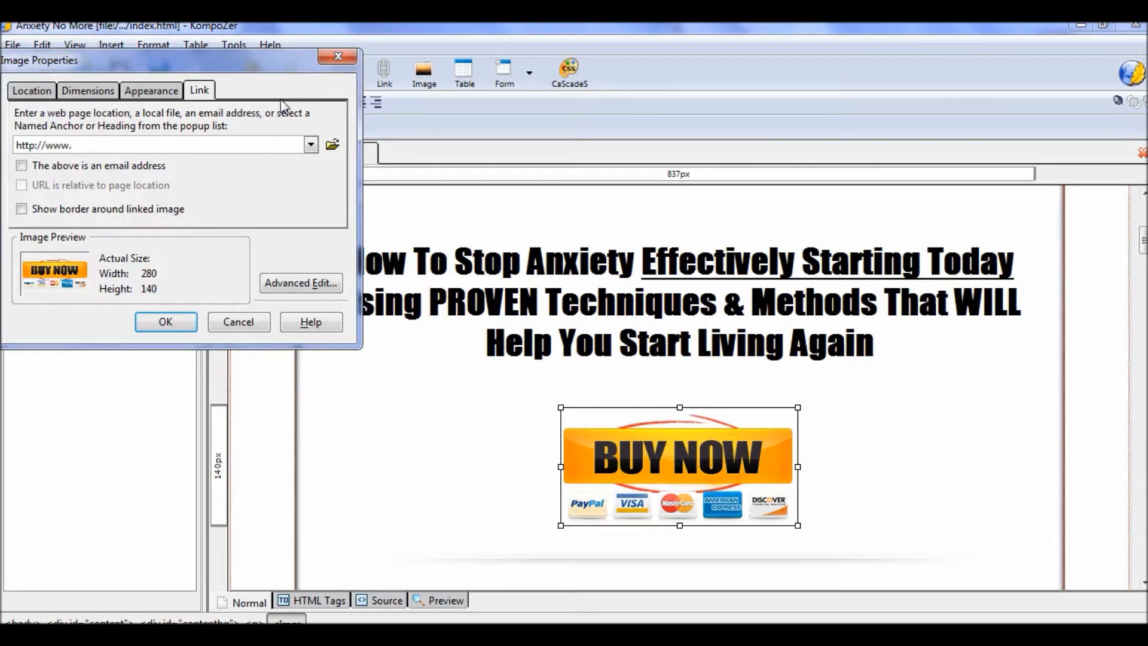
left_click(161, 144)
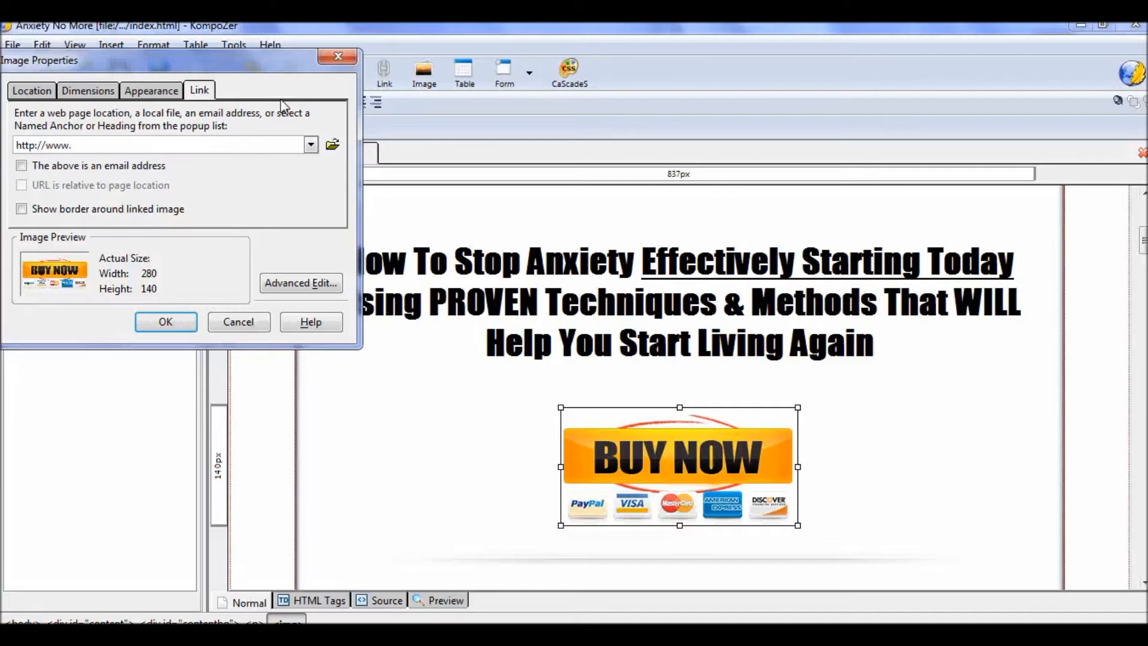
left_click(146, 144)
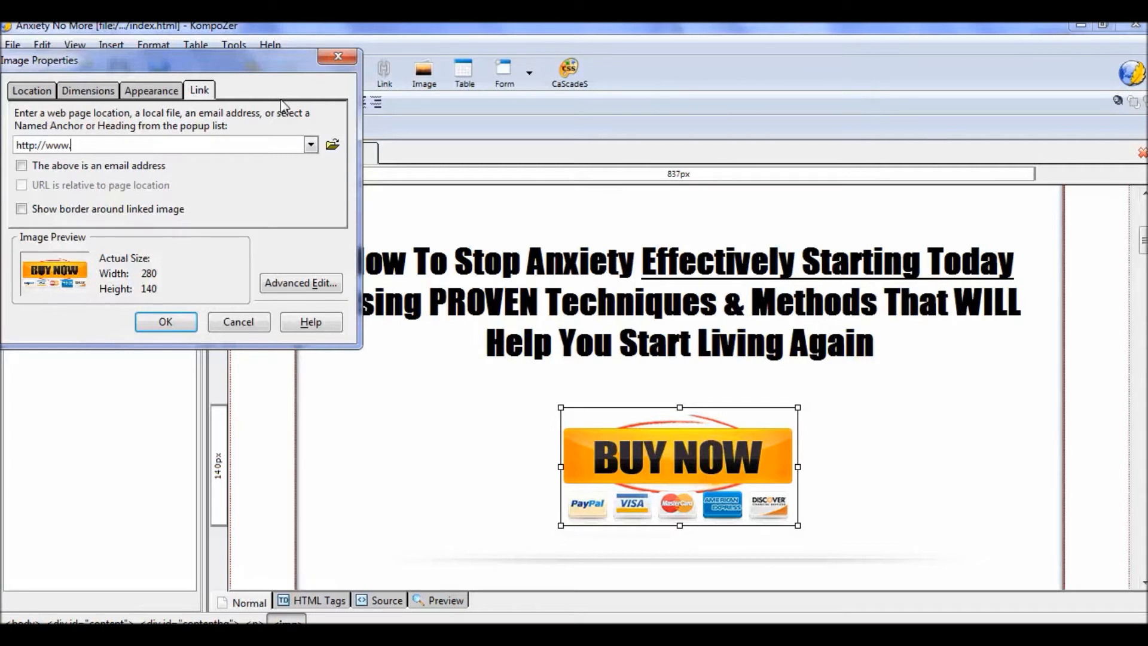
type("buyhealthp")
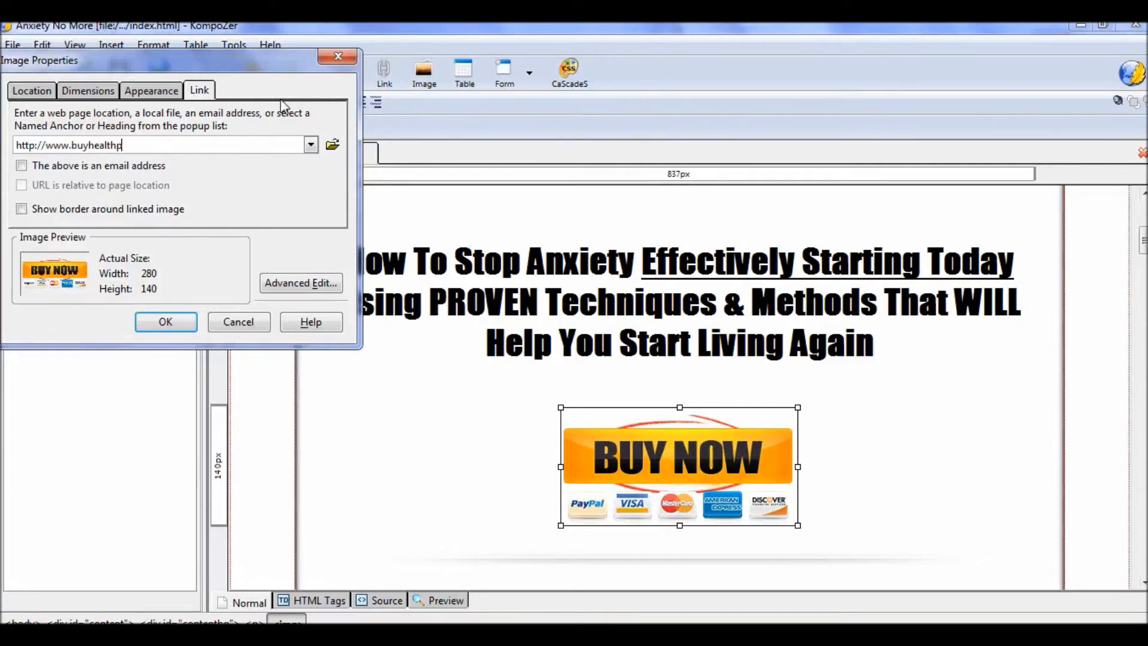
type("lr.com")
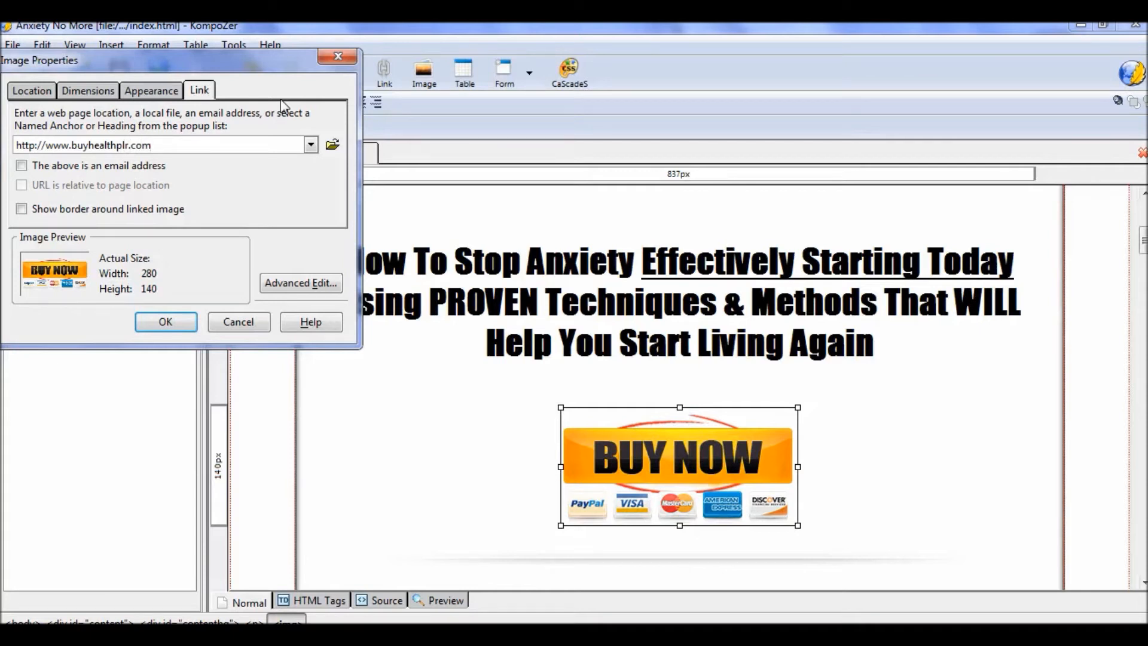
left_click(153, 145)
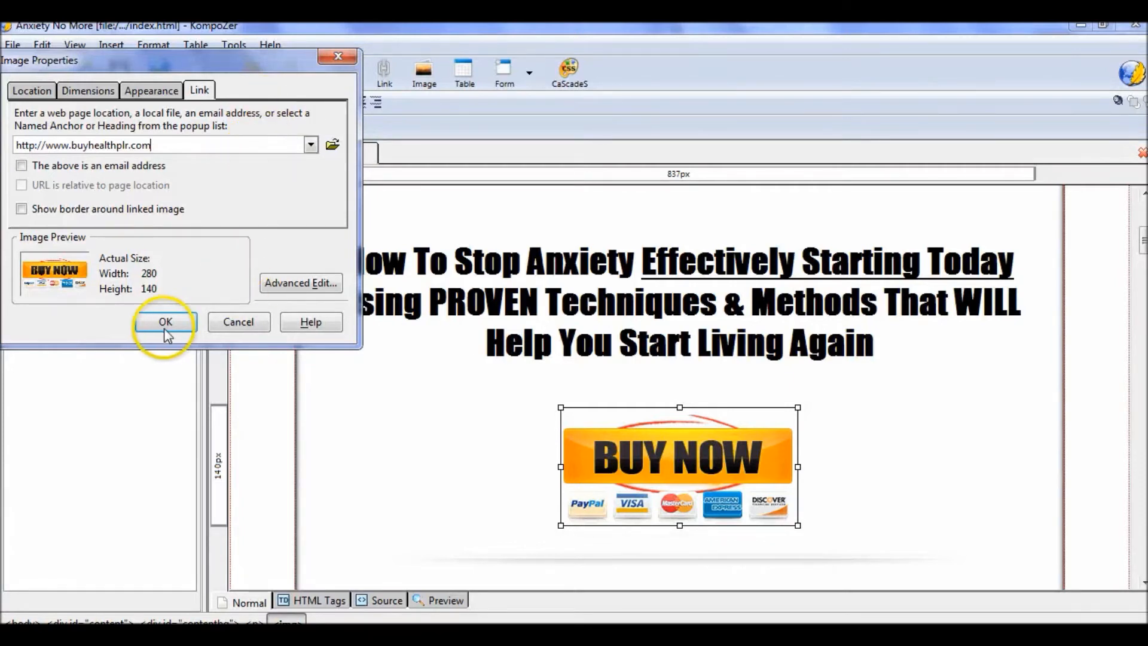
Dismiss the missing-alt-text warning, enter 'Buy Now' as alternate text, and confirm.
left_click(165, 322)
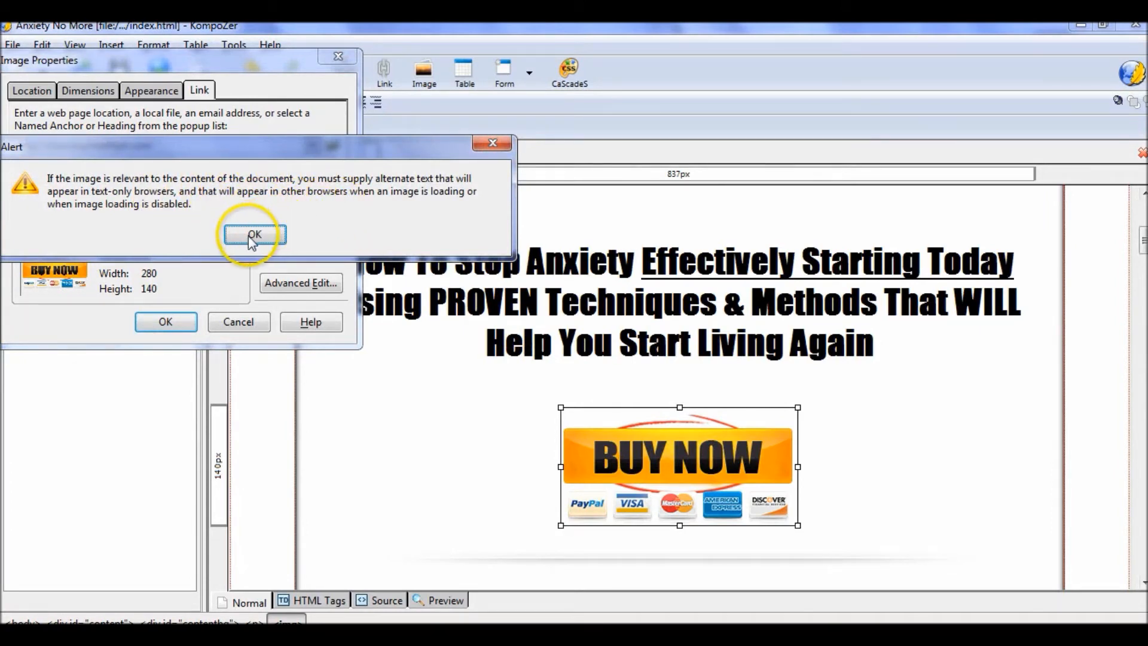
left_click(253, 235)
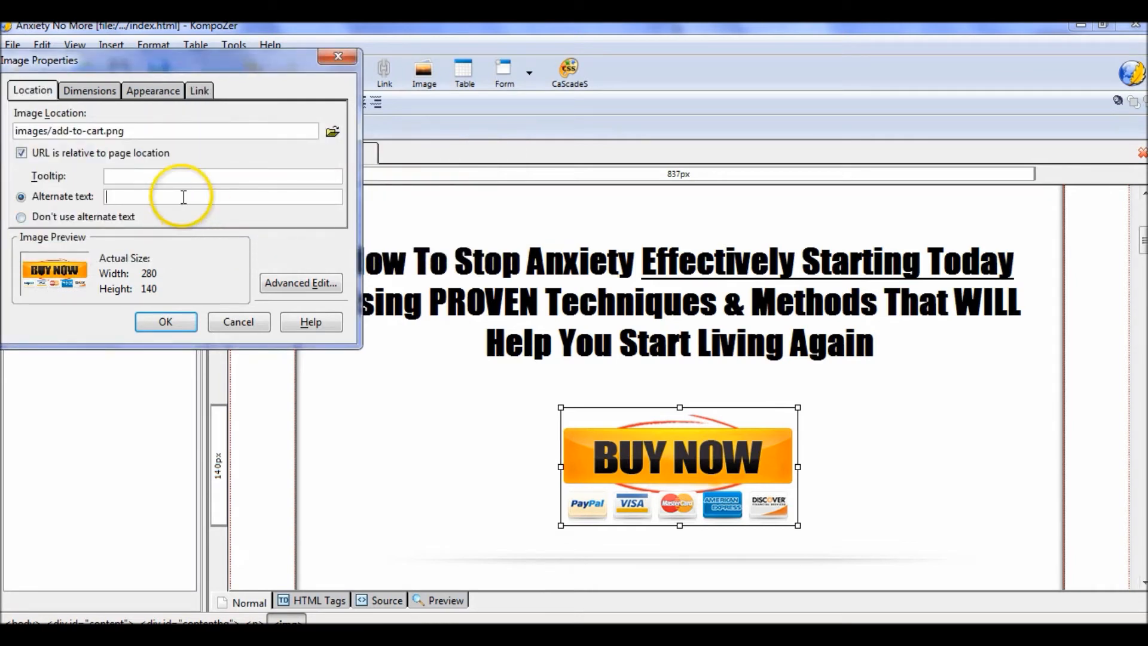
type("Buy Now")
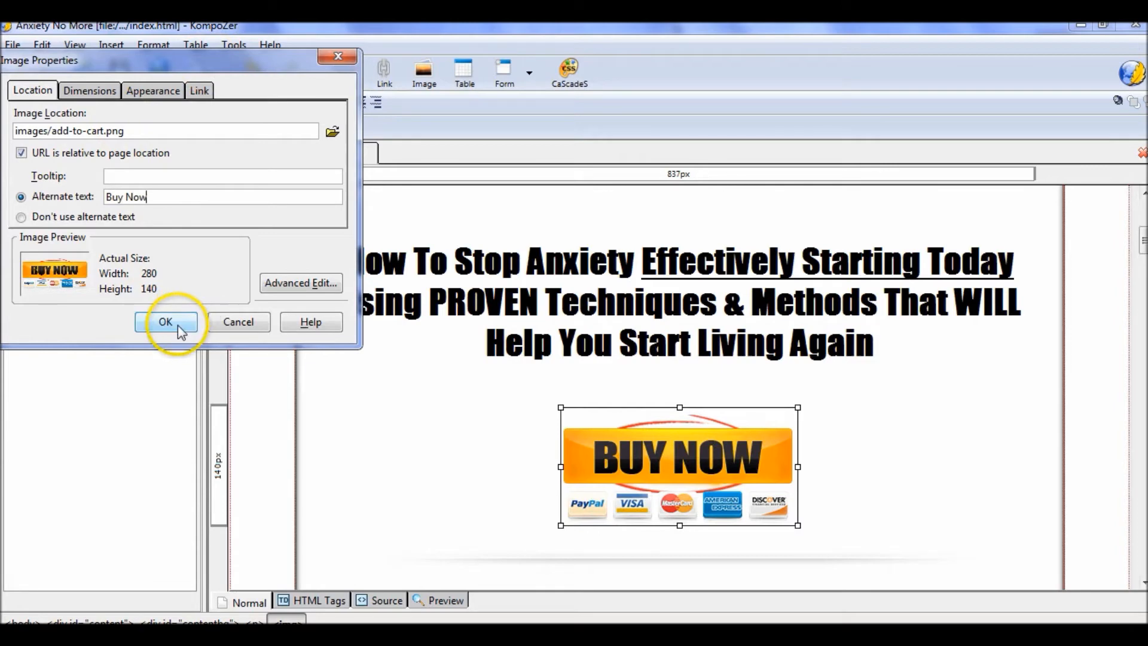
left_click(165, 322)
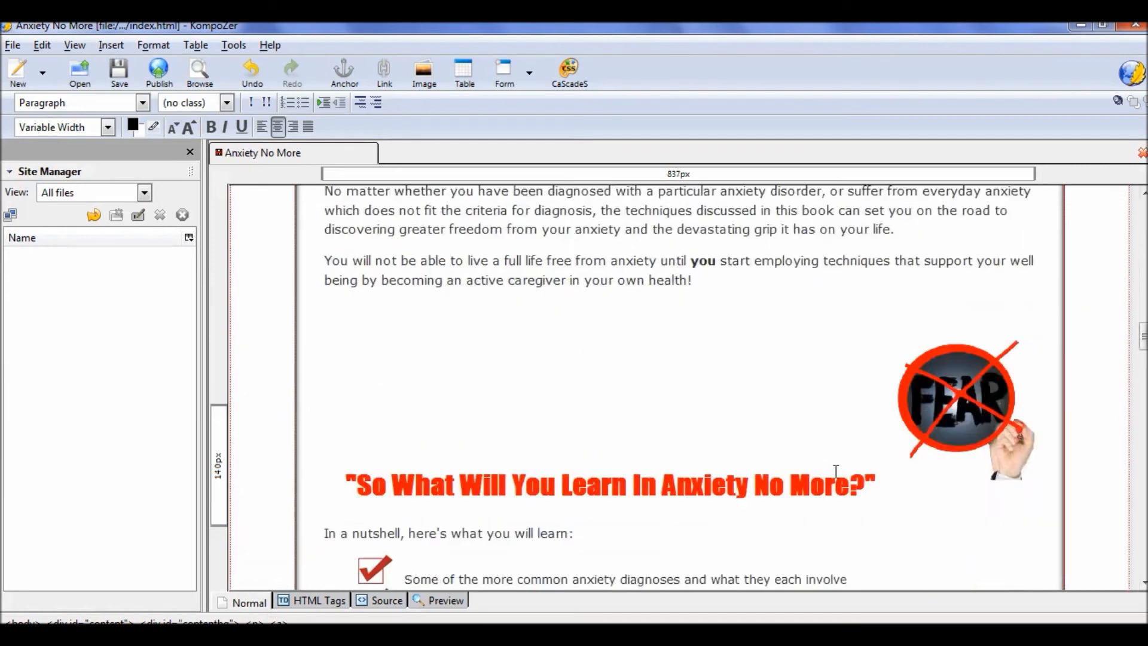
scroll("down", 3)
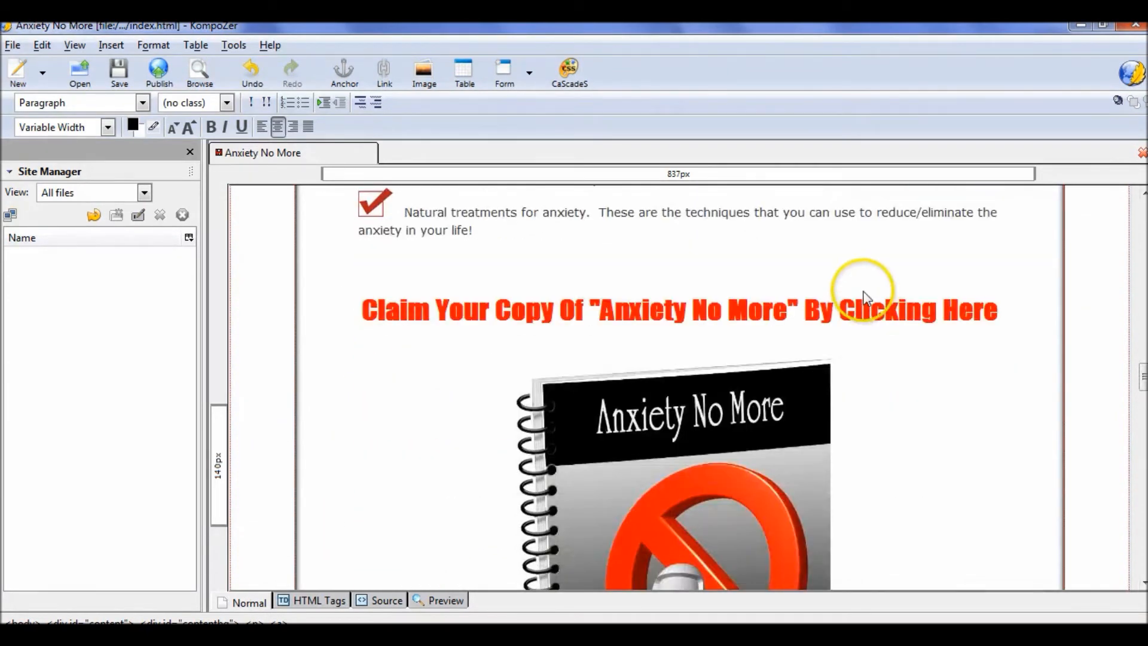
left_click_drag(842, 310, 1004, 310)
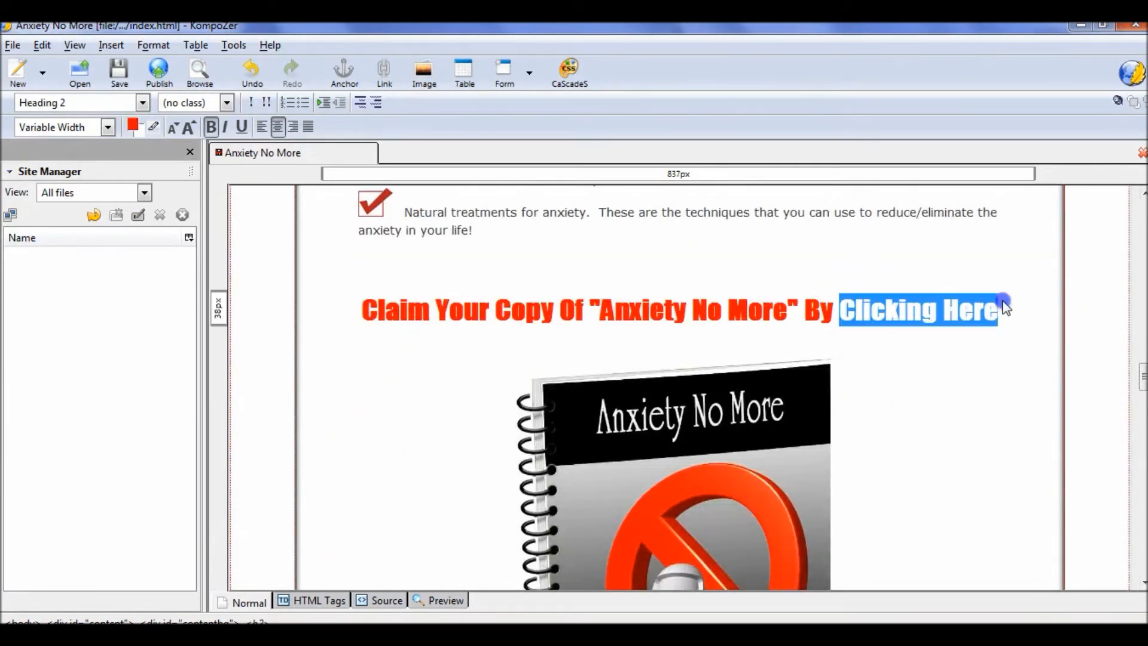
left_click(384, 72)
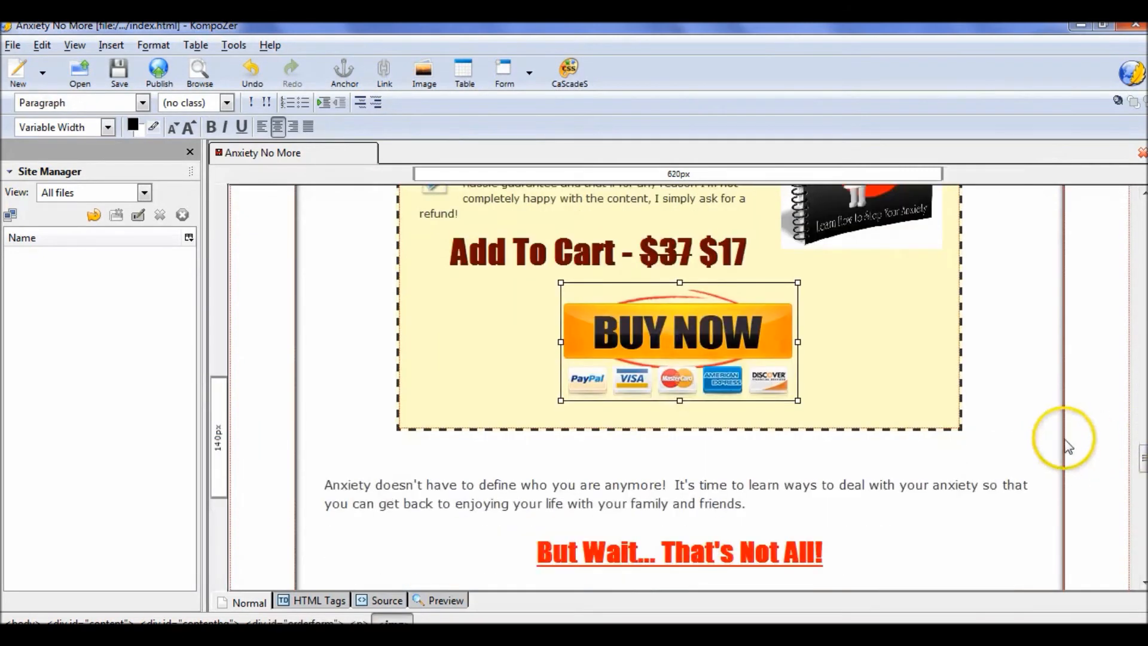
scroll("down", 3)
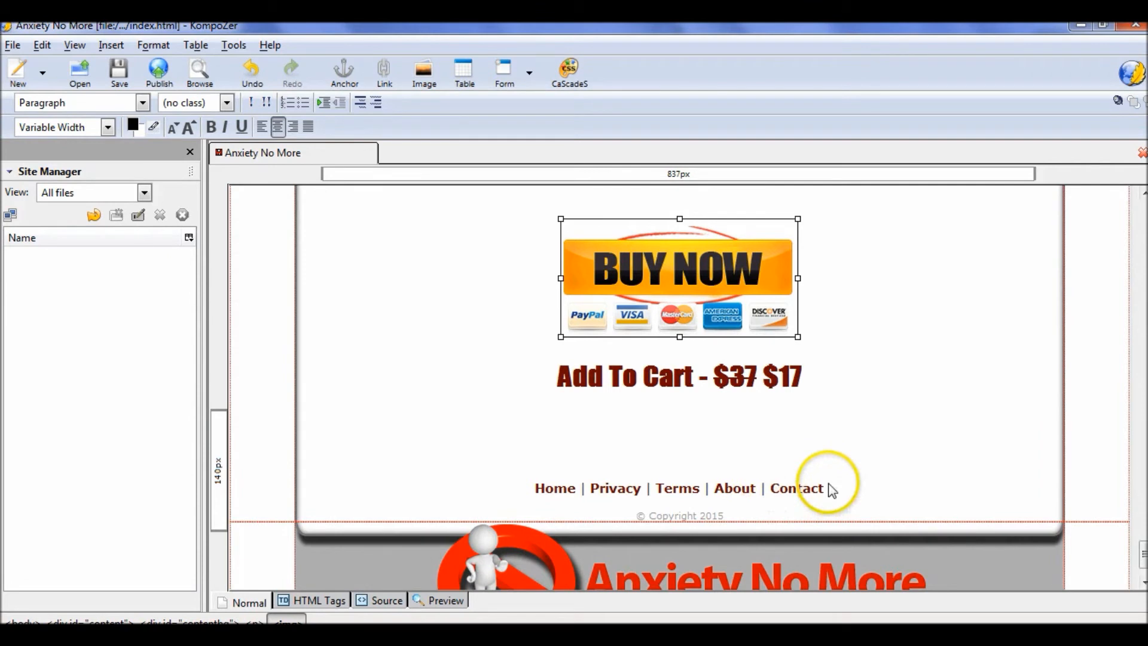
double_click(796, 488)
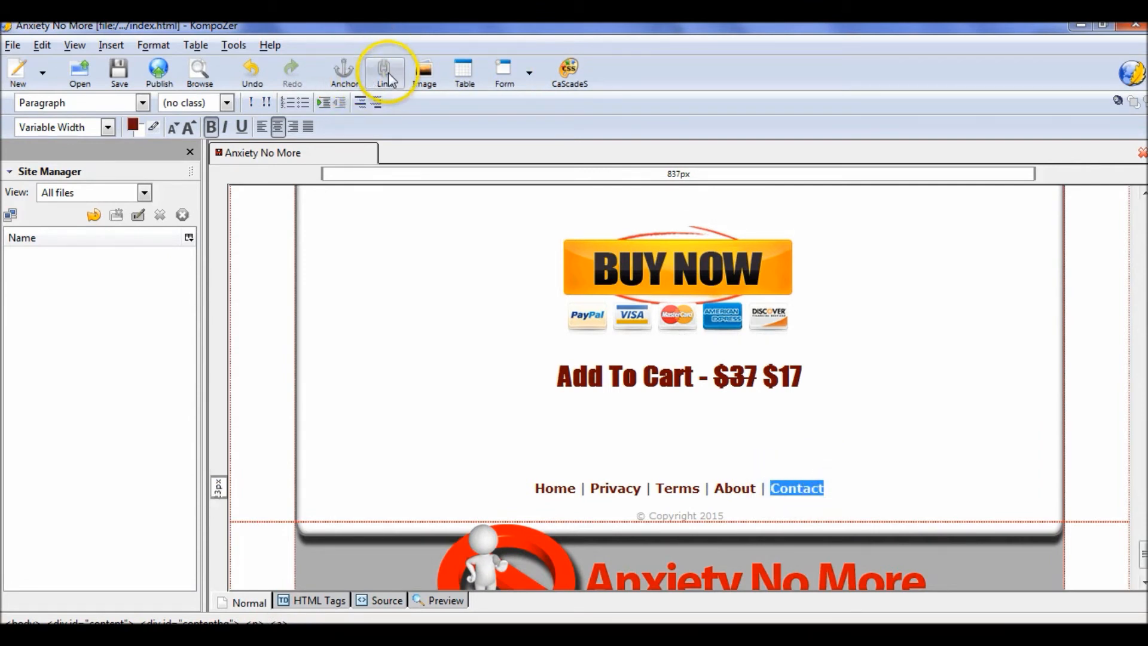
mouse_move(386, 73)
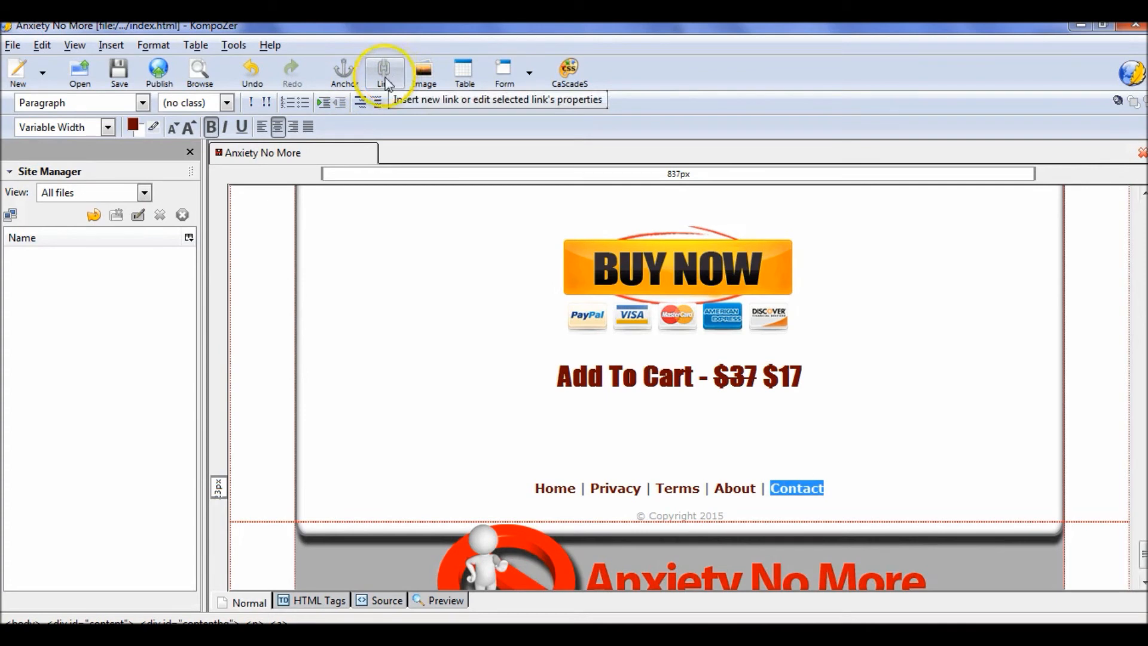
left_click(384, 69)
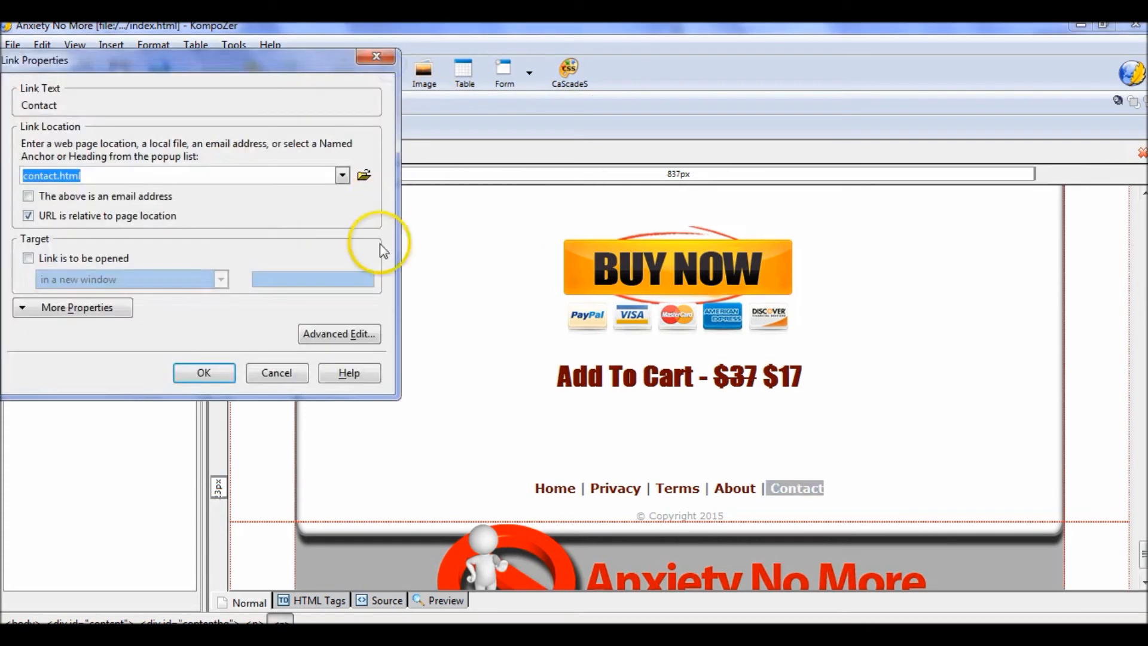
left_click(204, 373)
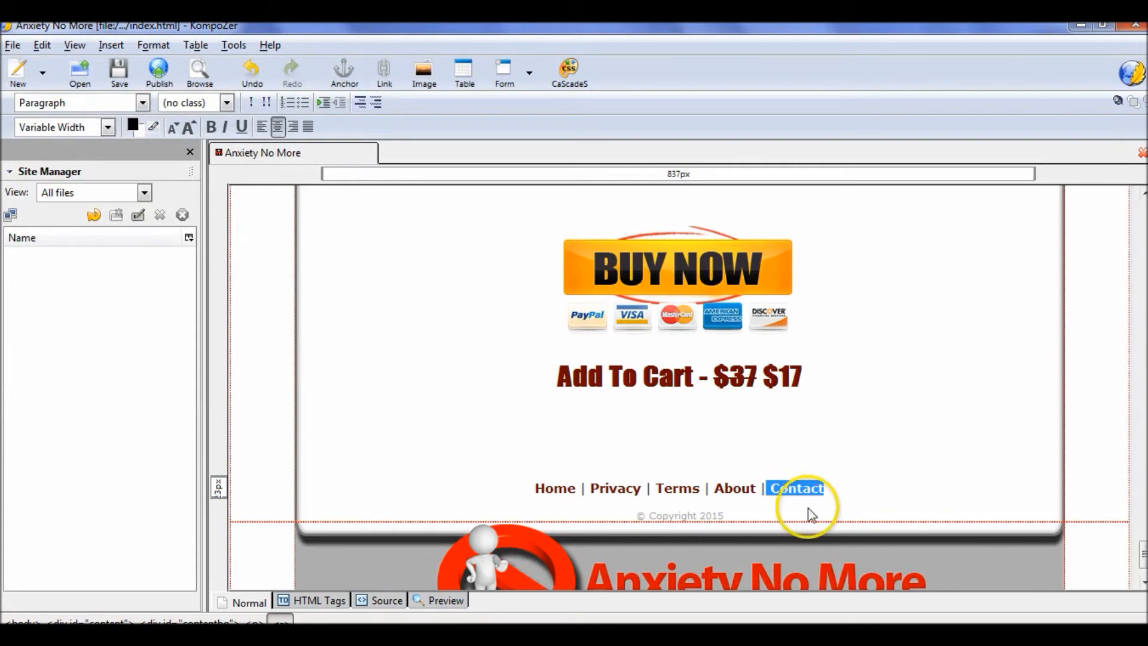
Scroll down to the lower Add To Cart heading showing the $17 price.
scroll("down", 3)
type("9")
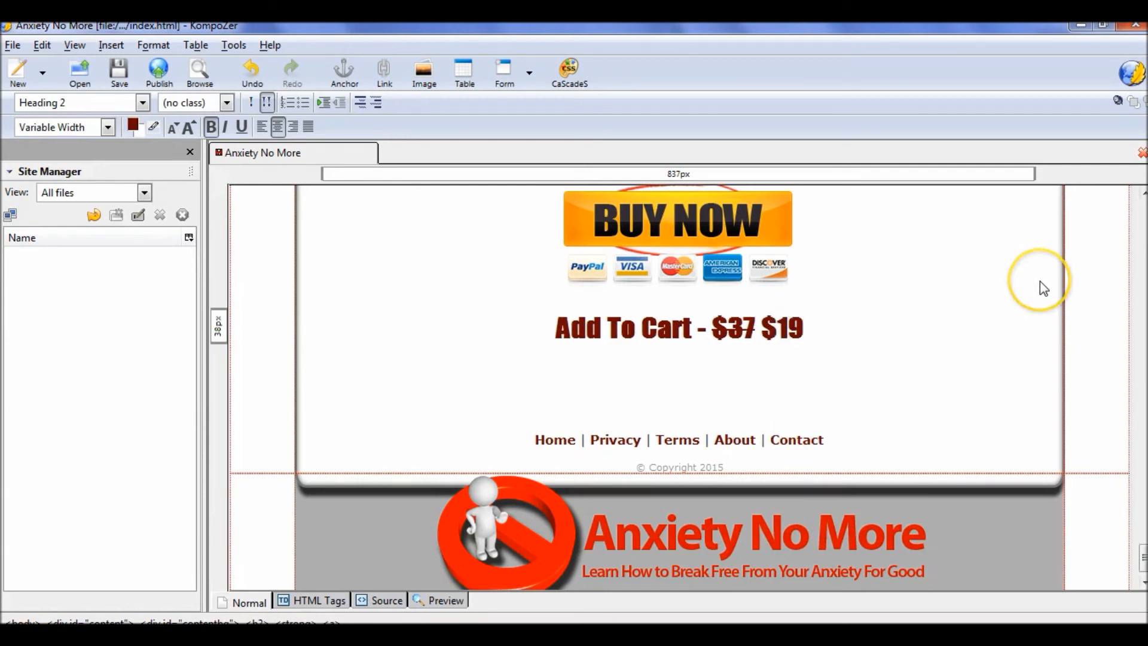
mouse_move(725, 415)
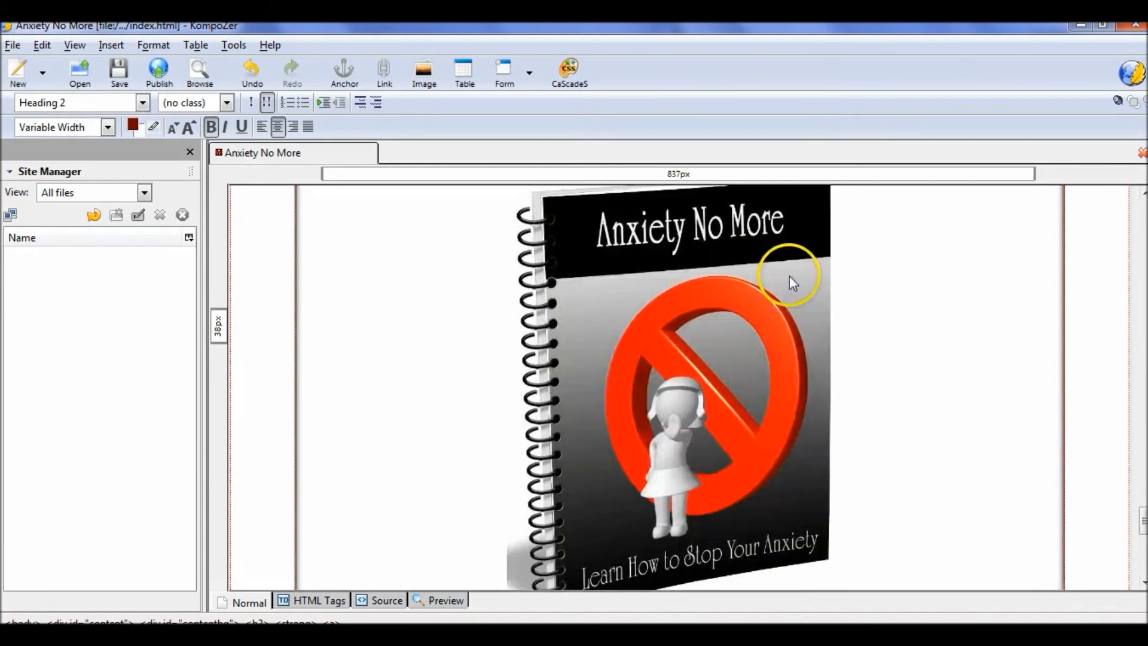
scroll("down", 3)
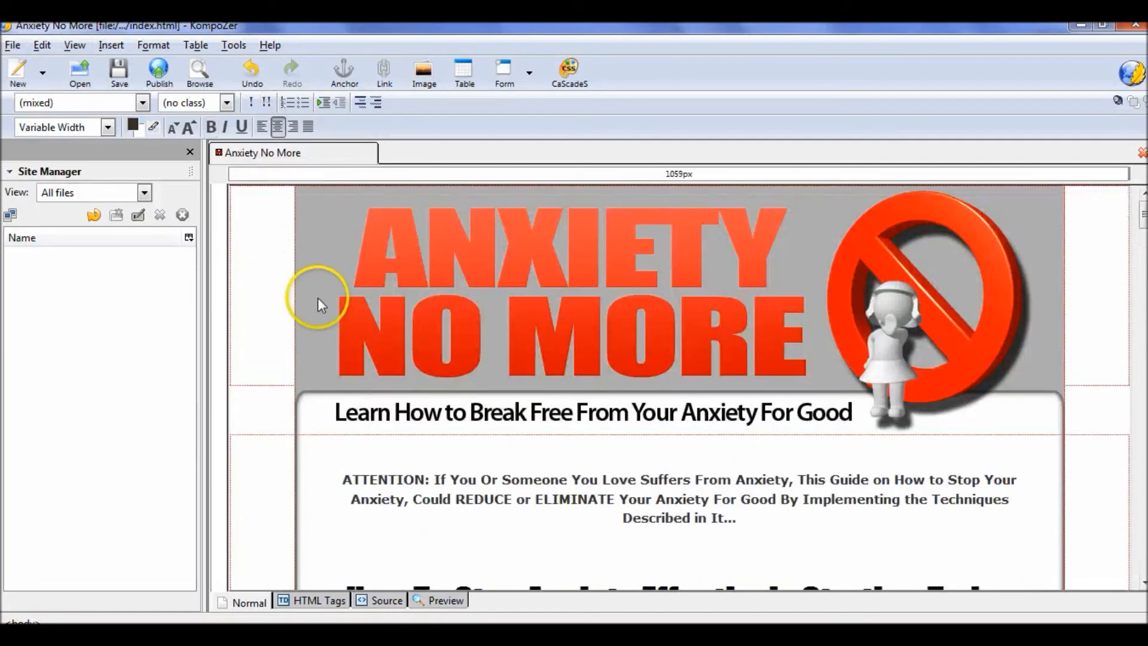
mouse_move(15, 51)
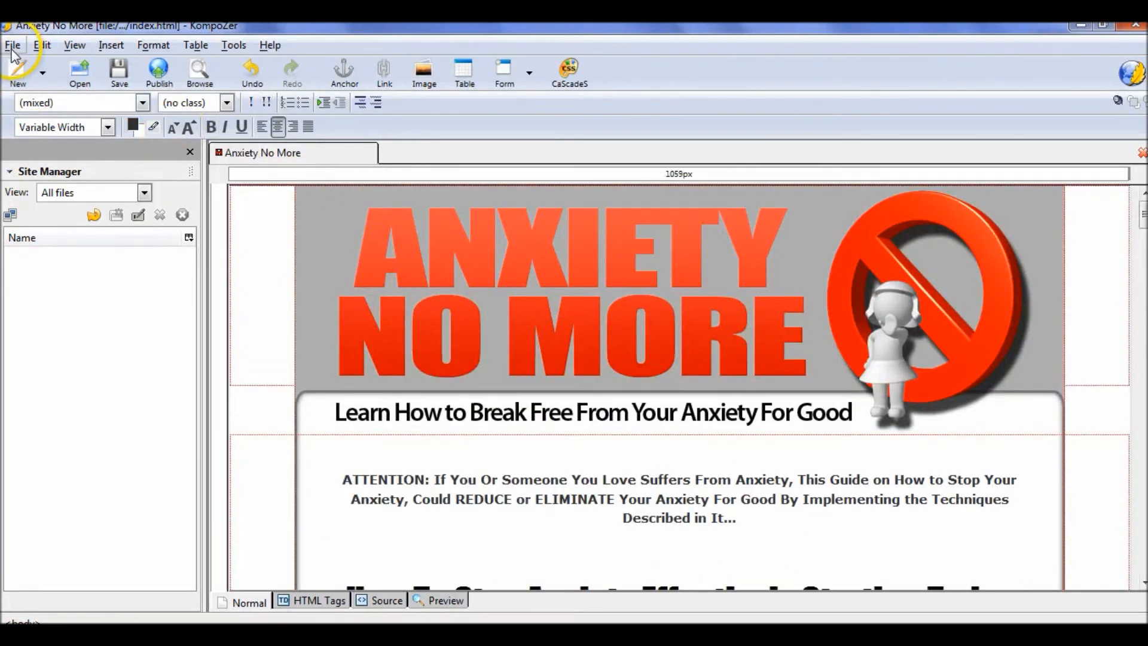
Open KompoZer's File menu to save the Anxiety No More page.
left_click(12, 45)
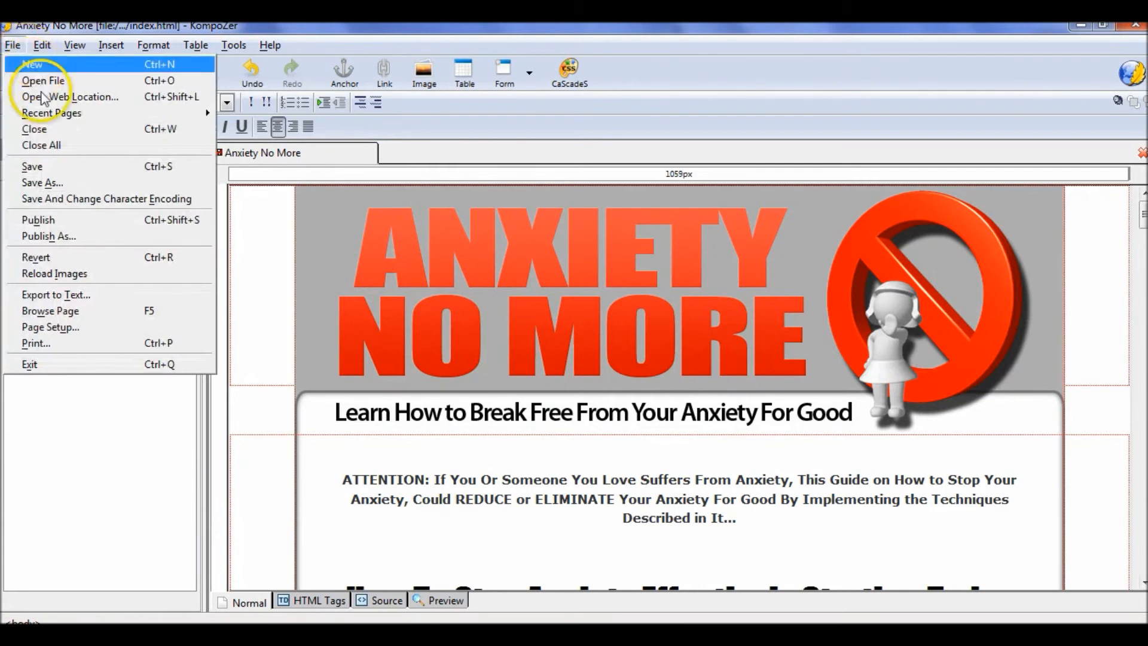
mouse_move(51, 166)
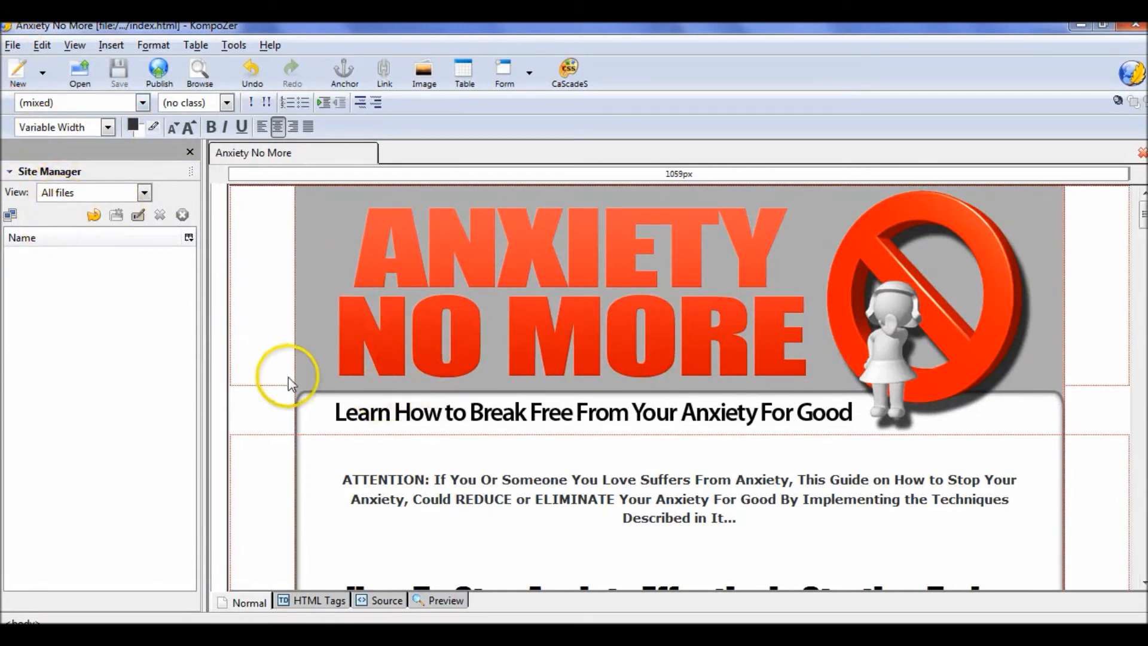
mouse_move(290, 388)
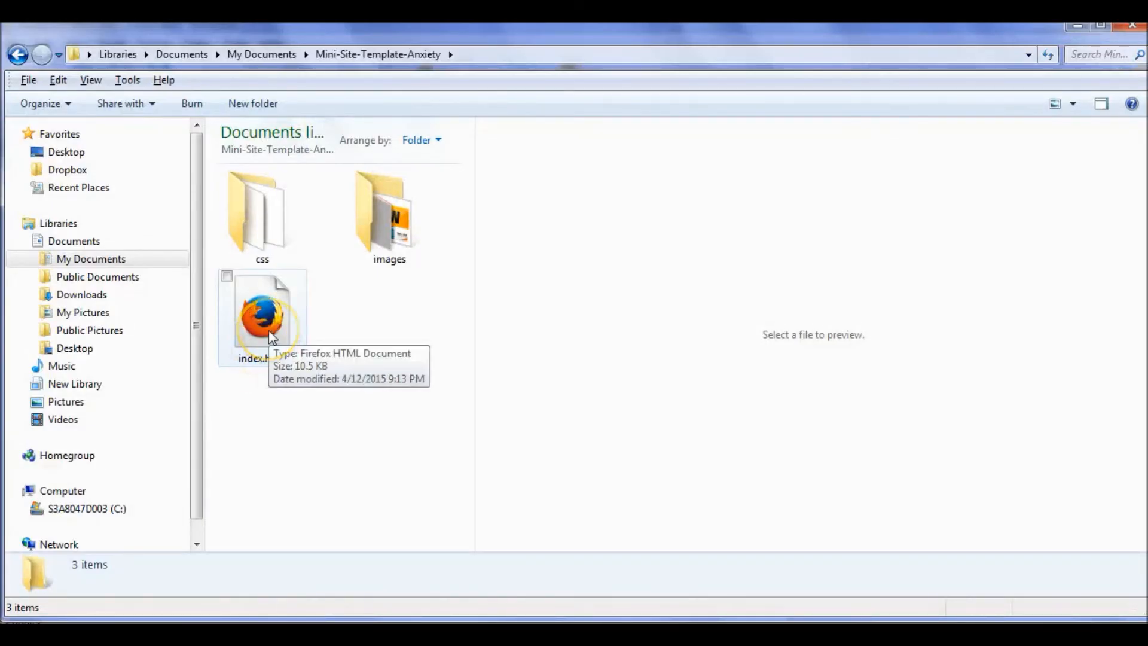
Open index.html from the Mini-Site-Template-Anxiety folder in Firefox.
left_click(261, 311)
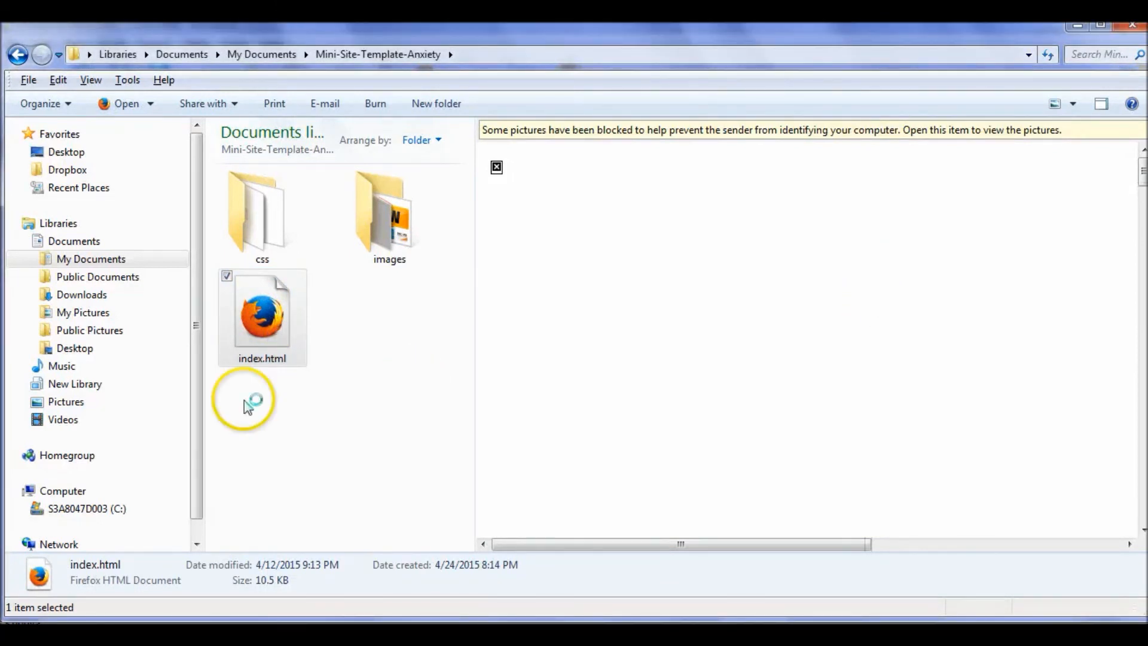
double_click(262, 311)
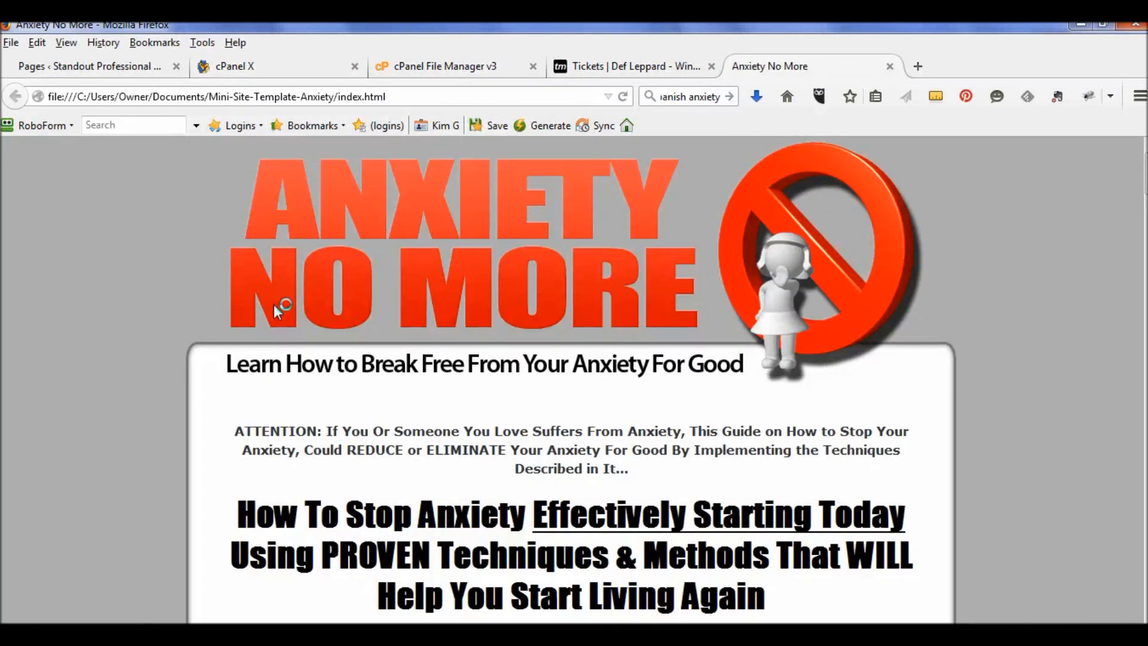
scroll("down", 3)
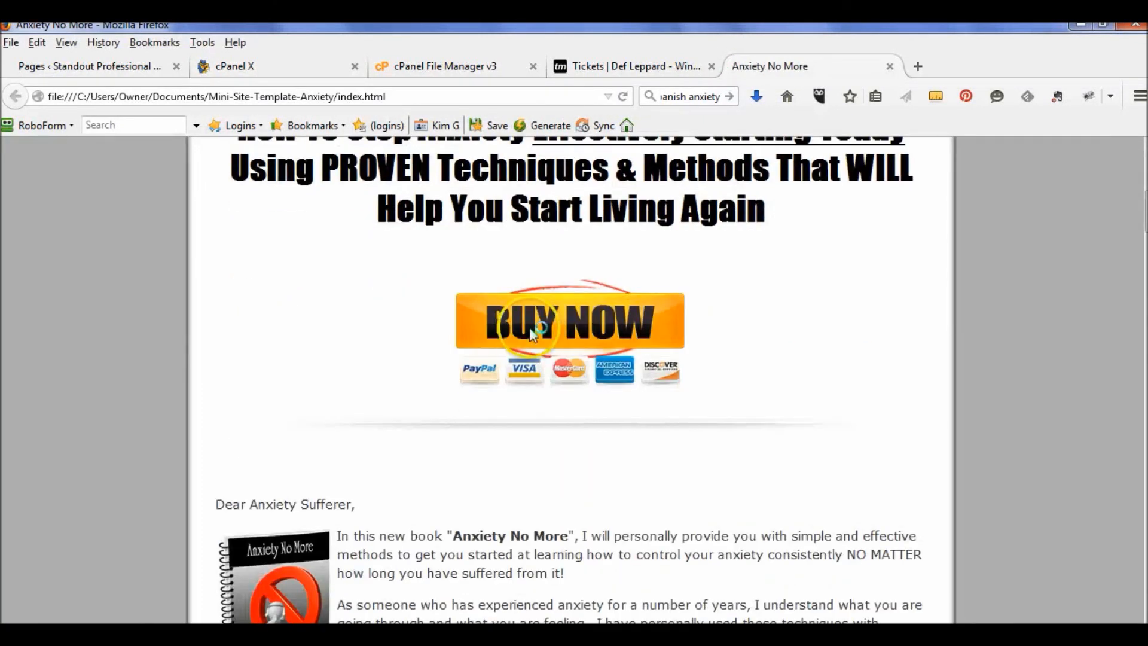
mouse_move(674, 336)
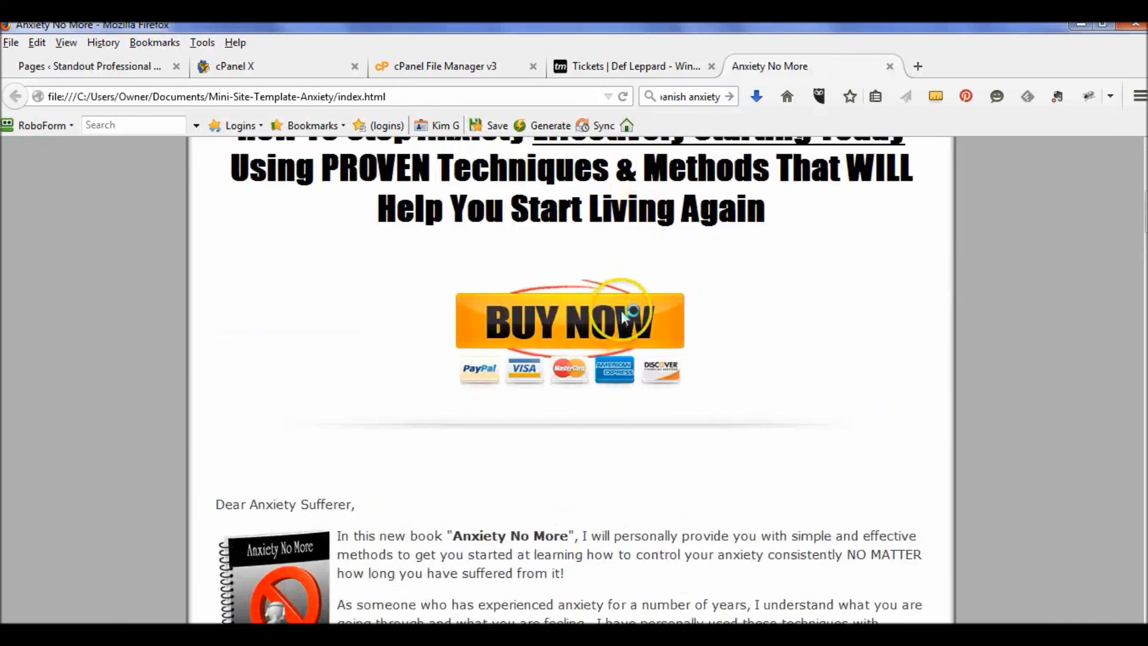
scroll("down", 3)
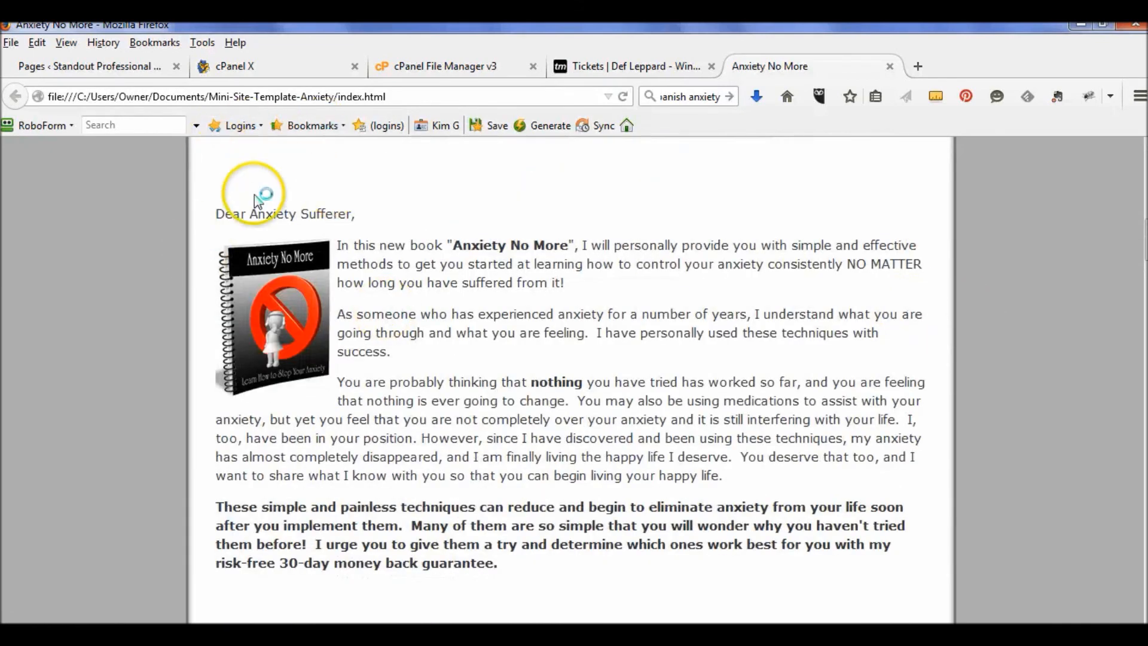
scroll("down", 3)
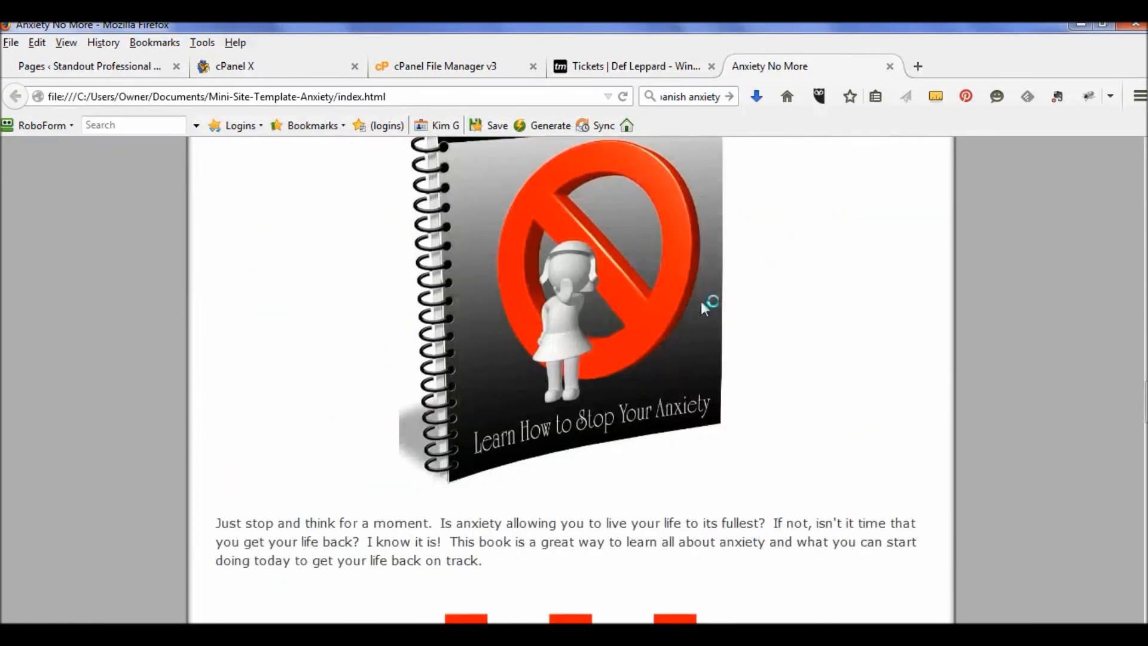
scroll("down", 3)
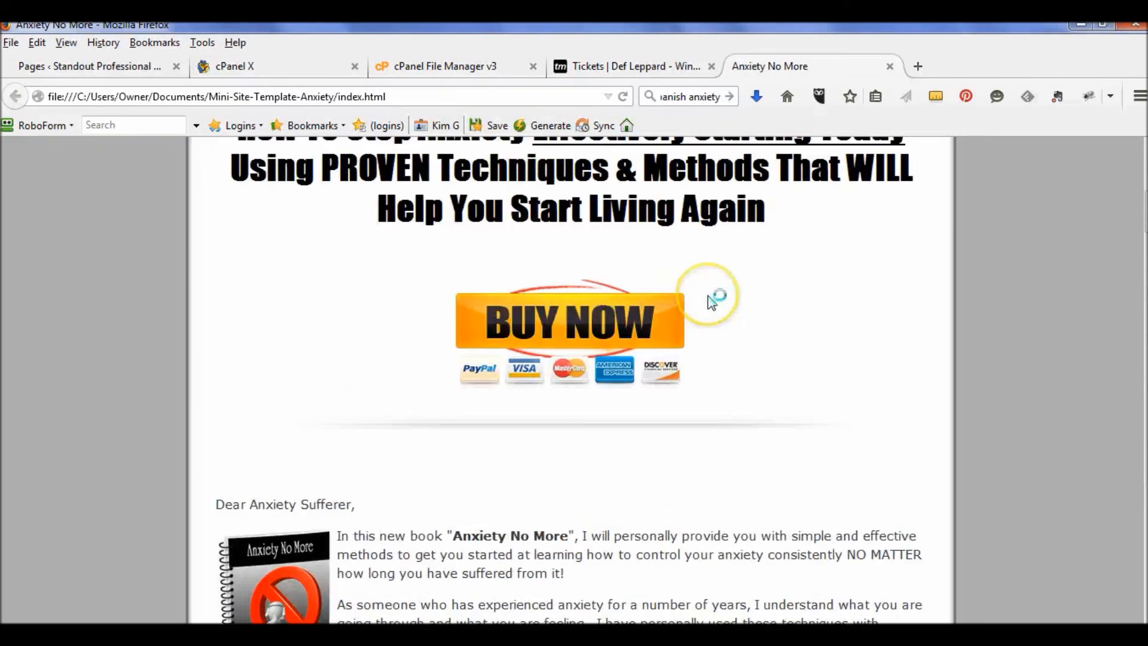
scroll("down", 3)
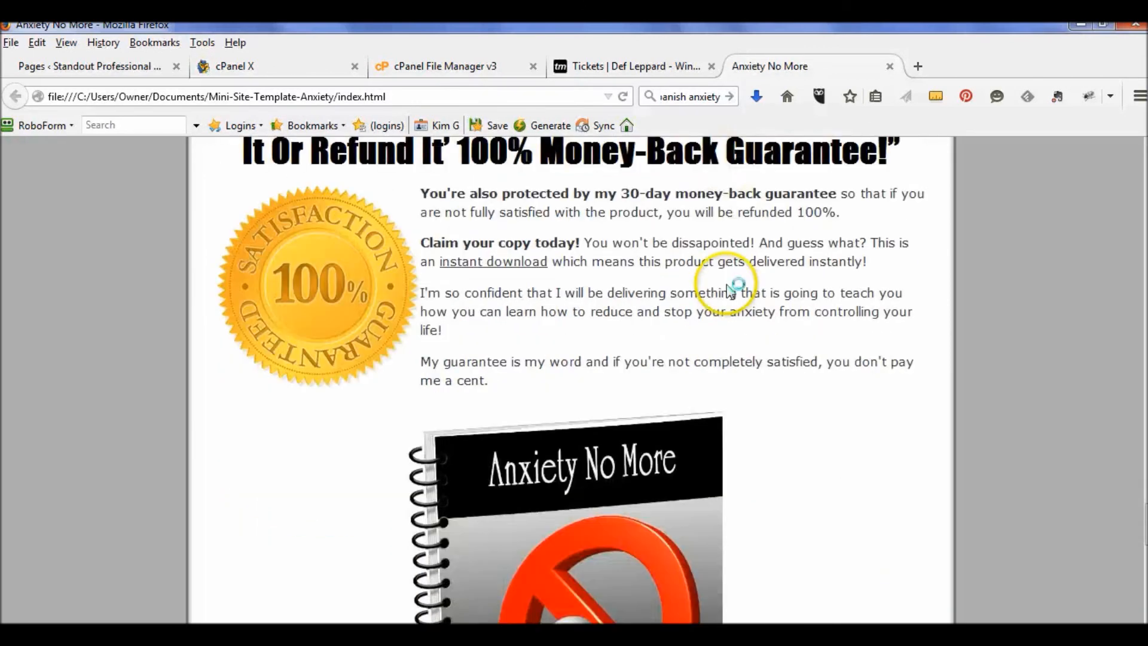
scroll("down", 3)
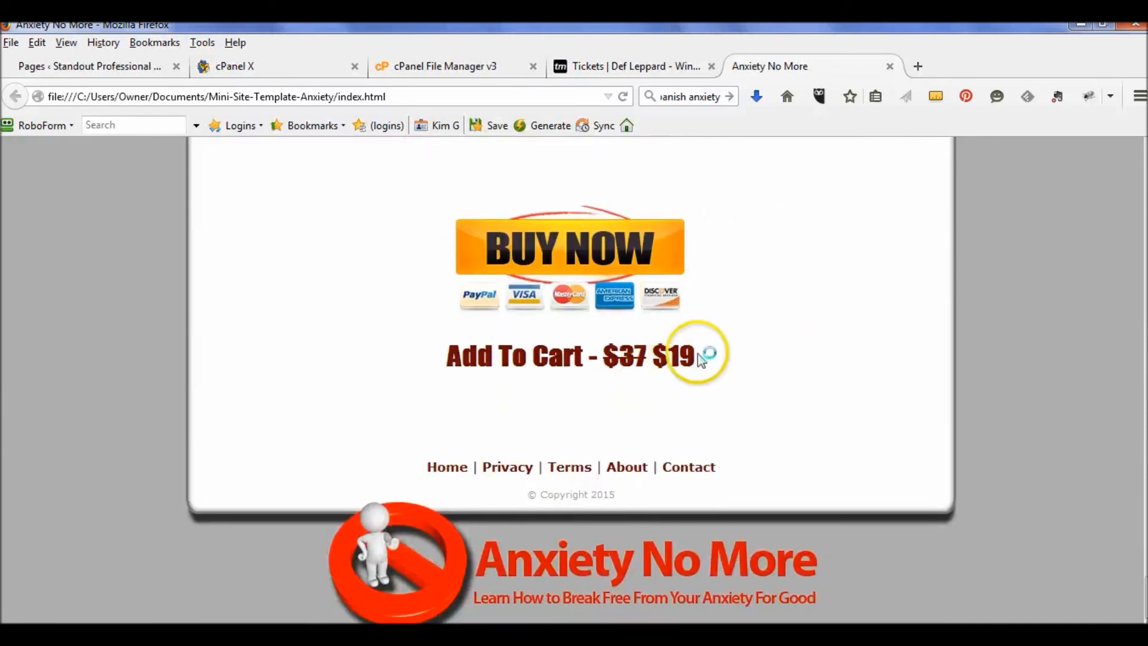
scroll("up", 3)
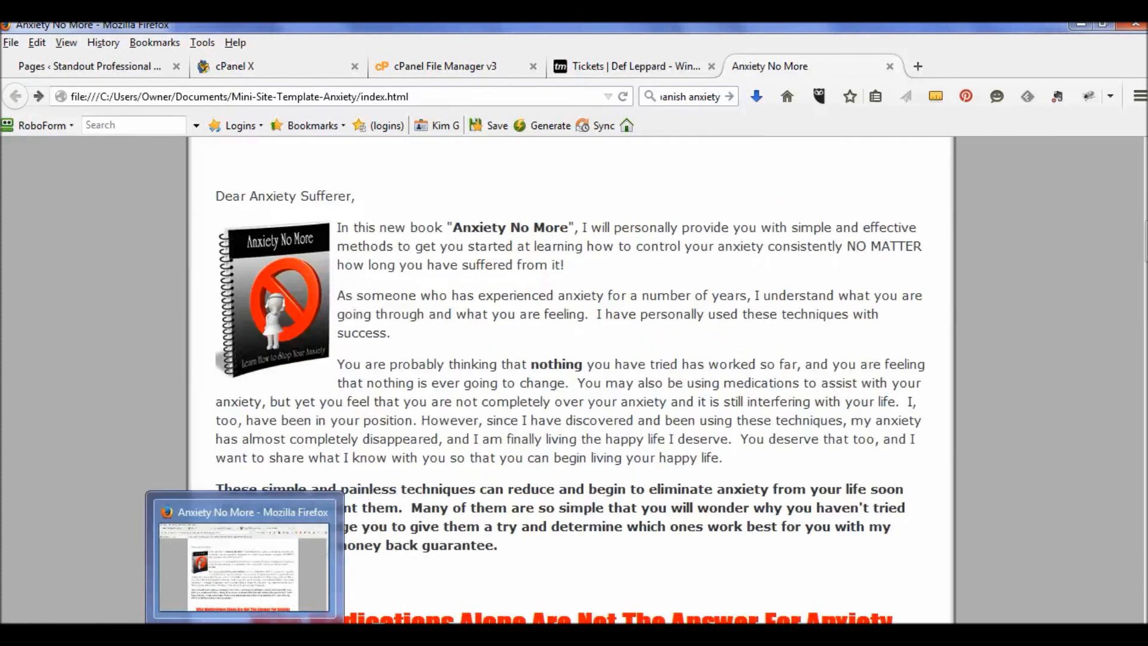